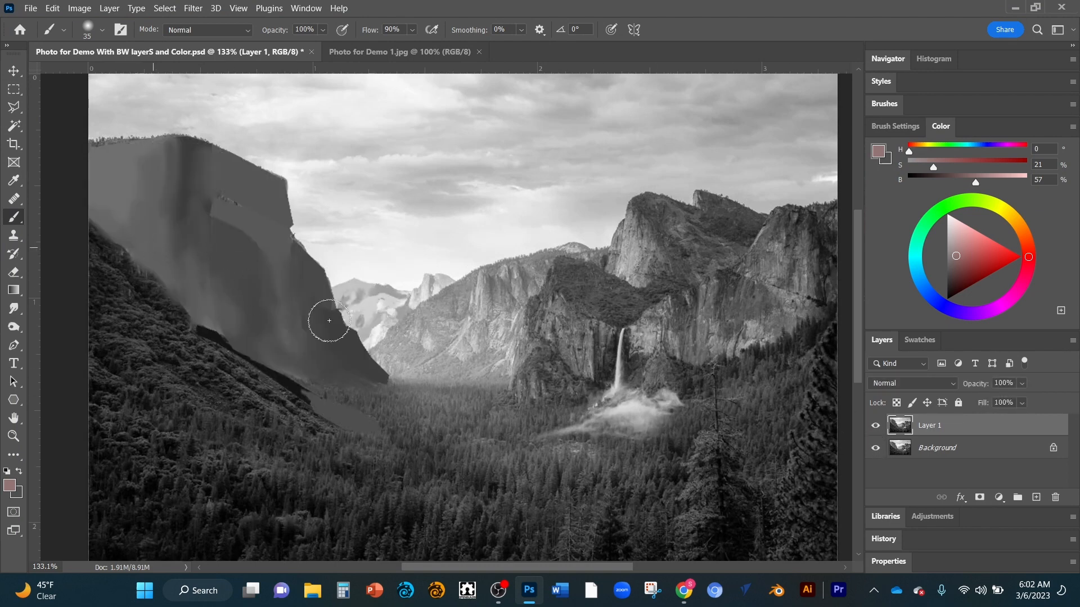
Brush flat gray paint over the left cliff face on Layer 1
{"action": "left_click_drag", "start_coordinate": [329, 321], "coordinate": [448, 408]}
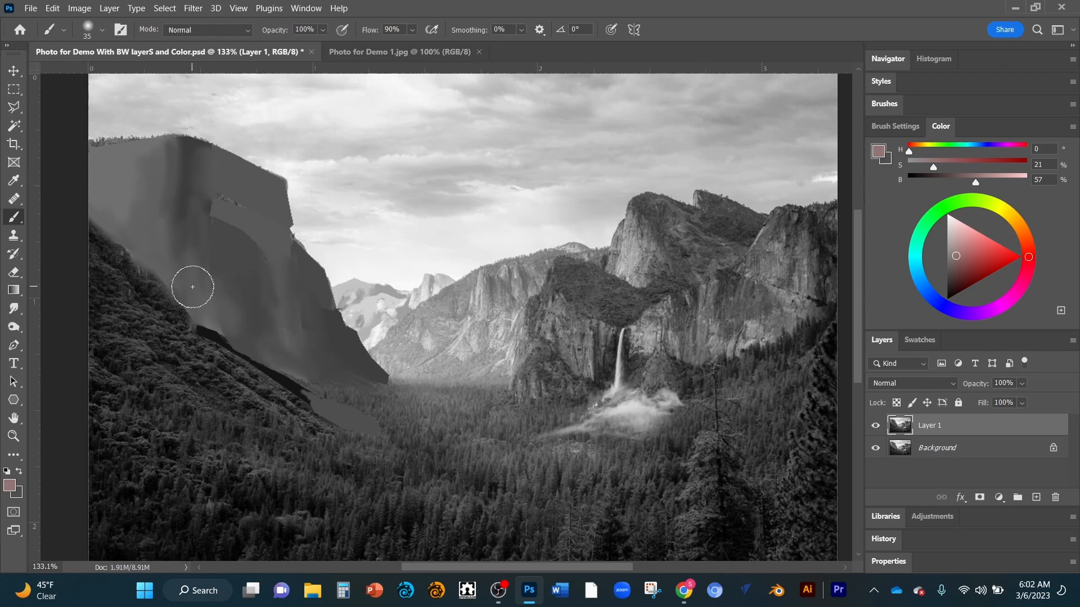
{"action": "mouse_move", "coordinate": [183, 264]}
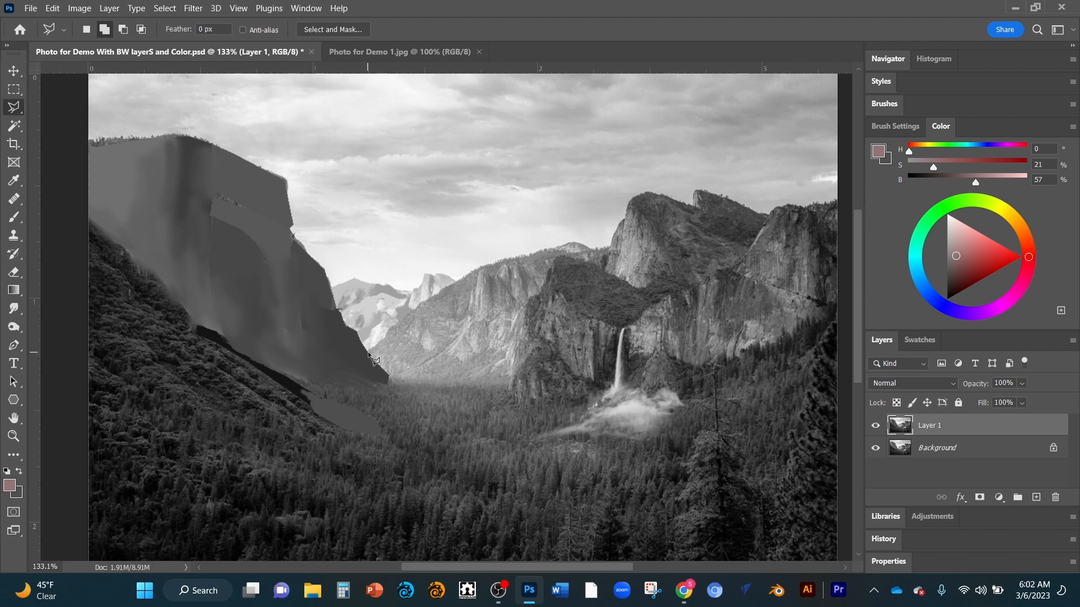
Outline the sloping ridge beside the left cliff with the Polygonal Lasso and fill it with sampled gray
{"action": "left_click_drag", "start_coordinate": [370, 361], "coordinate": [441, 302]}
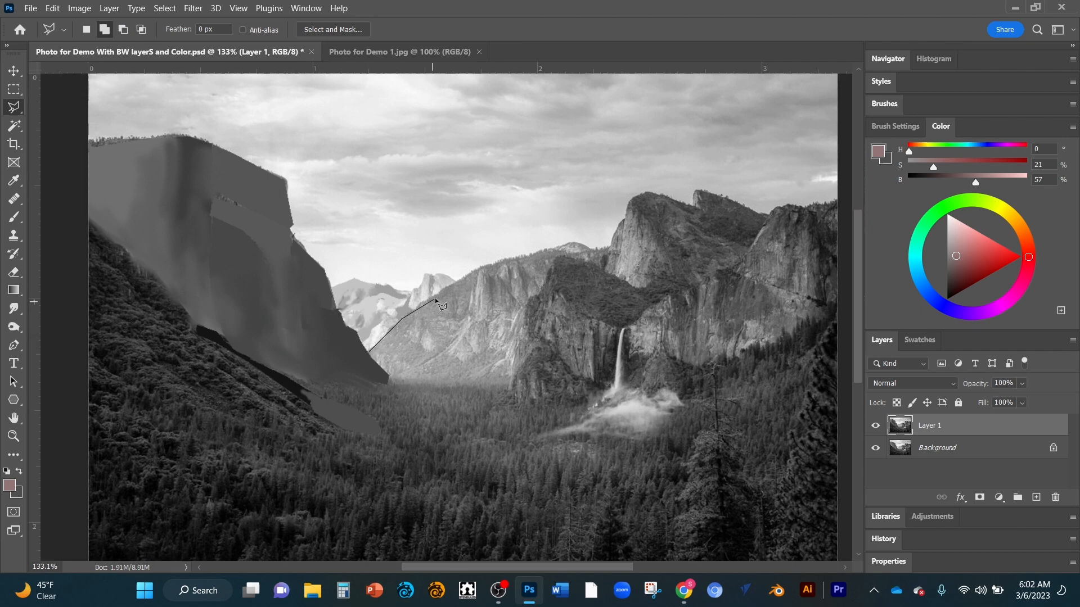
{"action": "left_click", "coordinate": [447, 296]}
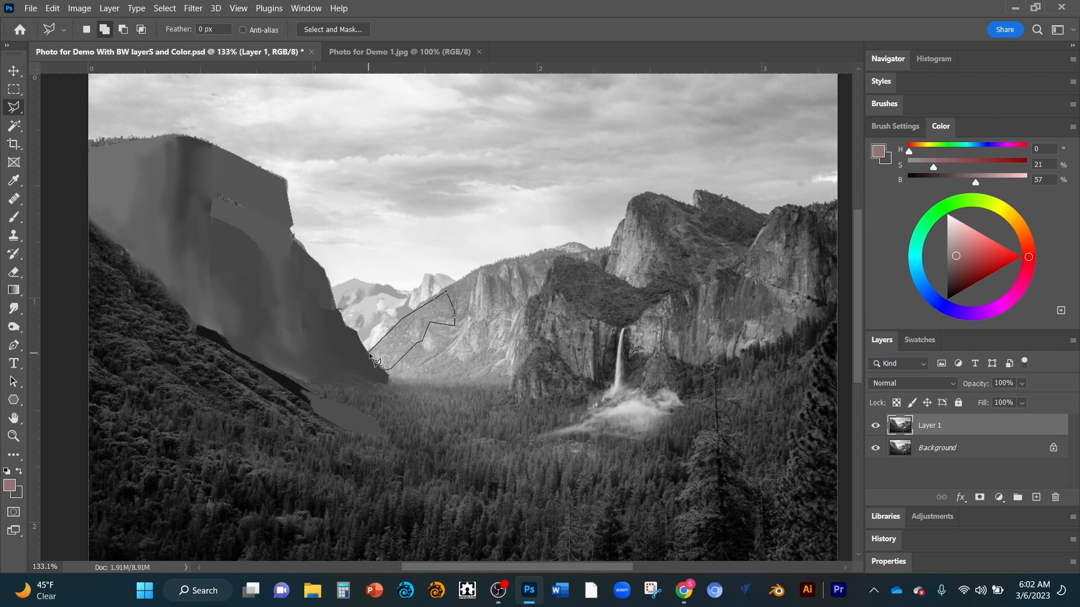
{"action": "left_click", "coordinate": [463, 335]}
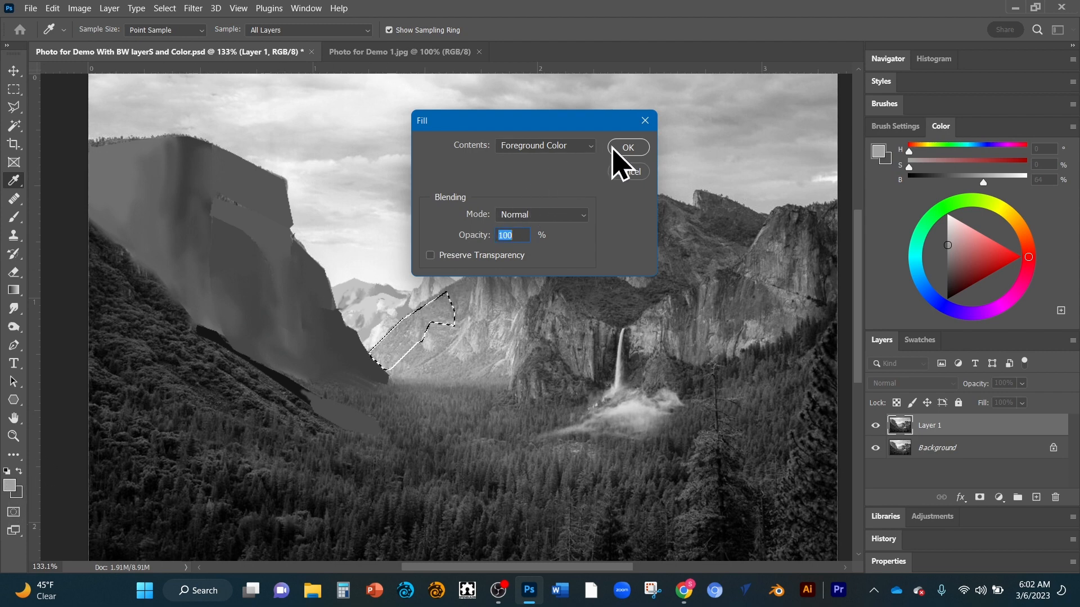
{"action": "left_click", "coordinate": [626, 147]}
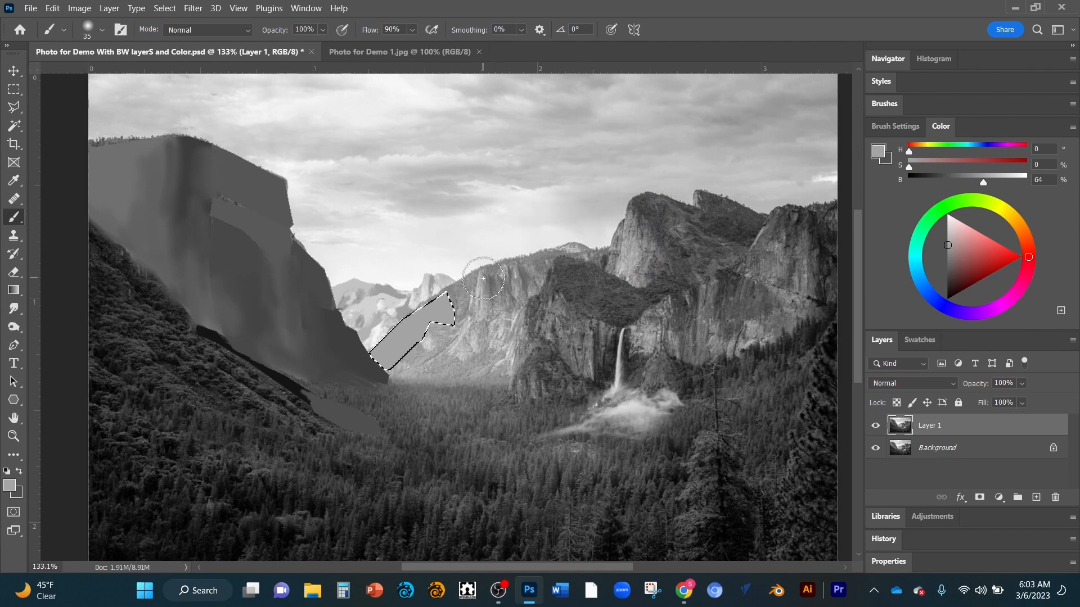
{"action": "mouse_move", "coordinate": [537, 317]}
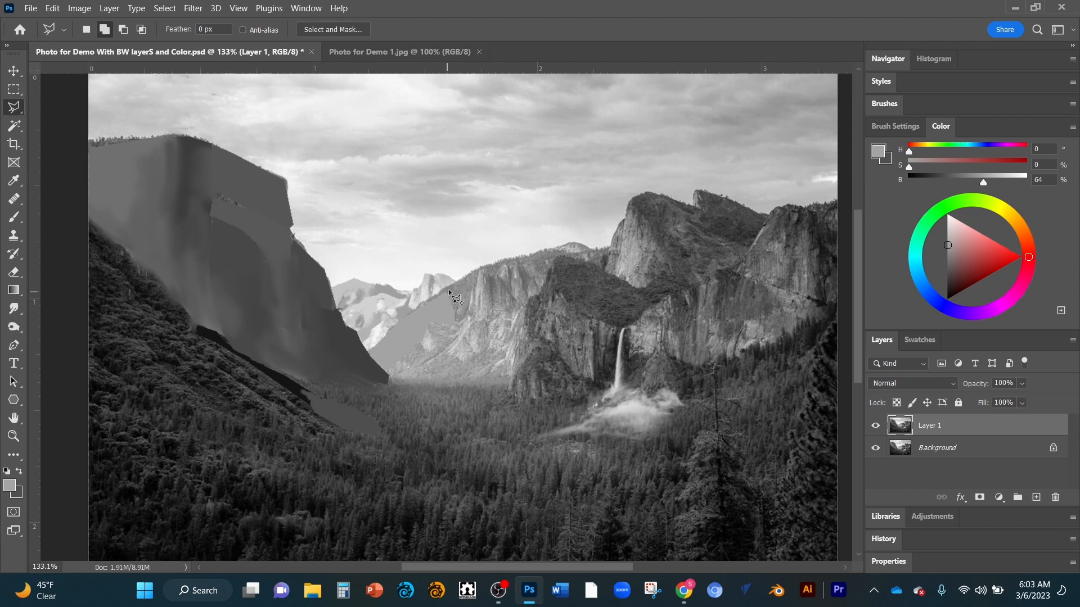
{"action": "mouse_move", "coordinate": [465, 275]}
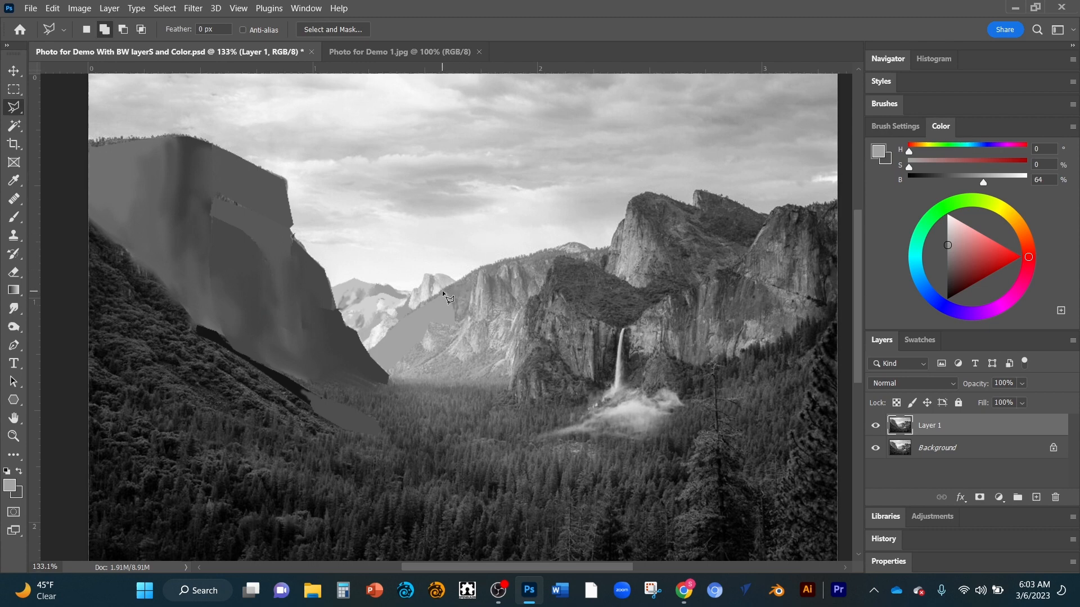
{"action": "mouse_move", "coordinate": [458, 286]}
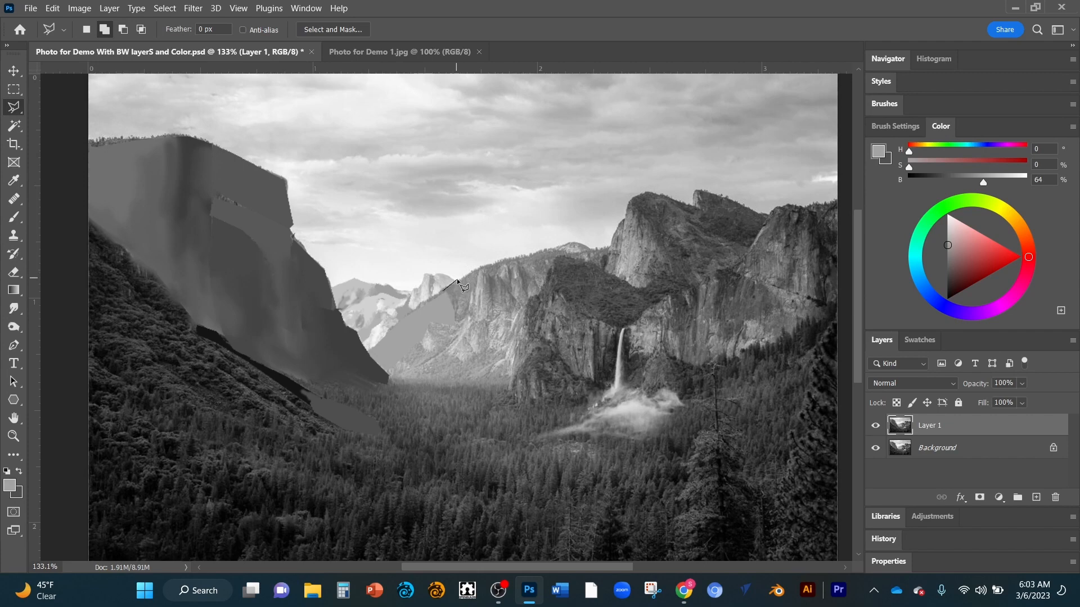
Start a Polygonal Lasso outline around the small rock section above the filled ridge
{"action": "left_click_drag", "start_coordinate": [458, 282], "coordinate": [483, 269]}
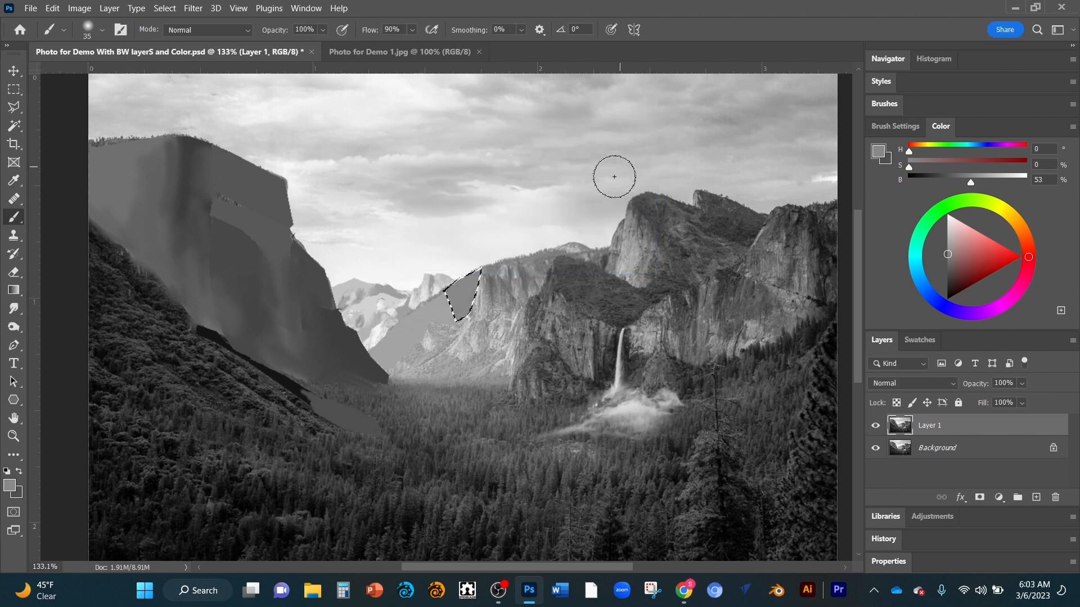
{"action": "mouse_move", "coordinate": [432, 237]}
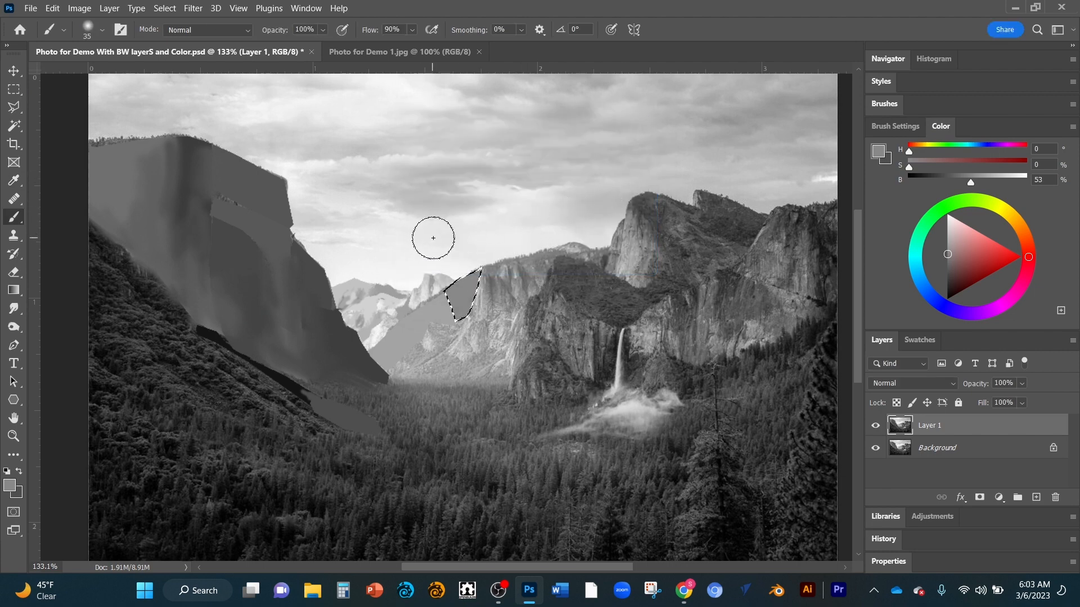
{"action": "mouse_move", "coordinate": [437, 243]}
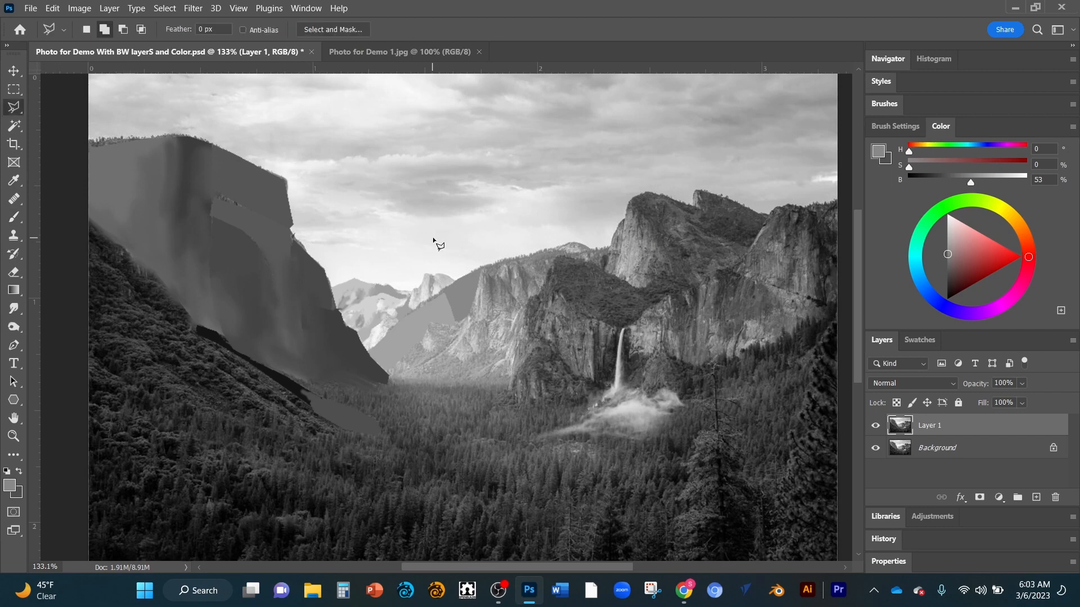
{"action": "mouse_move", "coordinate": [503, 279]}
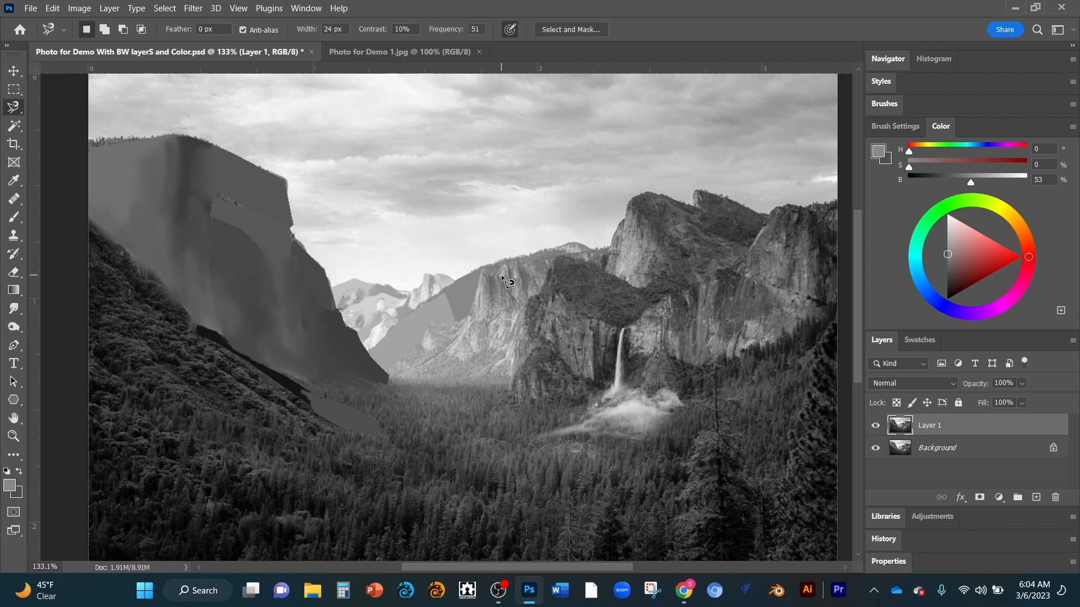
{"action": "mouse_move", "coordinate": [200, 104]}
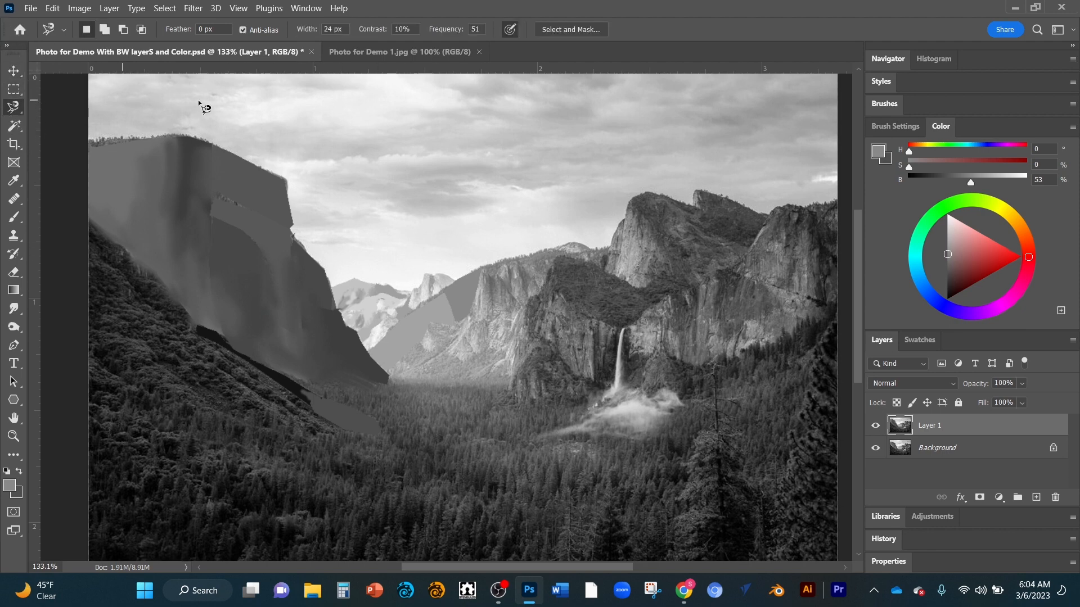
{"action": "mouse_move", "coordinate": [315, 113]}
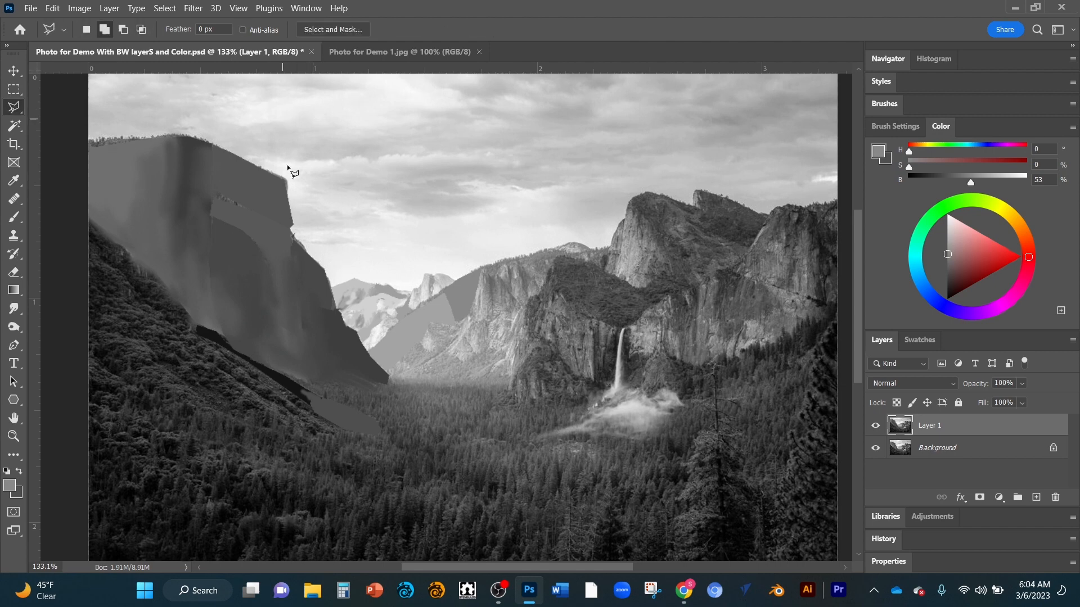
Lasso the triangular rock patch, sample a gray from the photo, and fill the patch with it
{"action": "left_click_drag", "start_coordinate": [288, 169], "coordinate": [483, 290]}
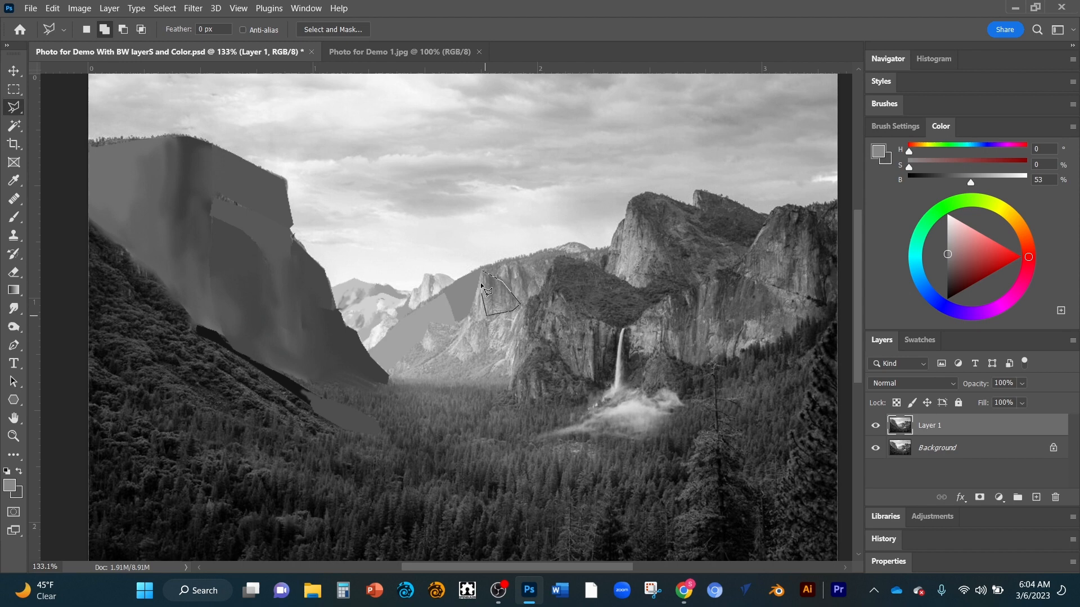
{"action": "left_click", "coordinate": [482, 268]}
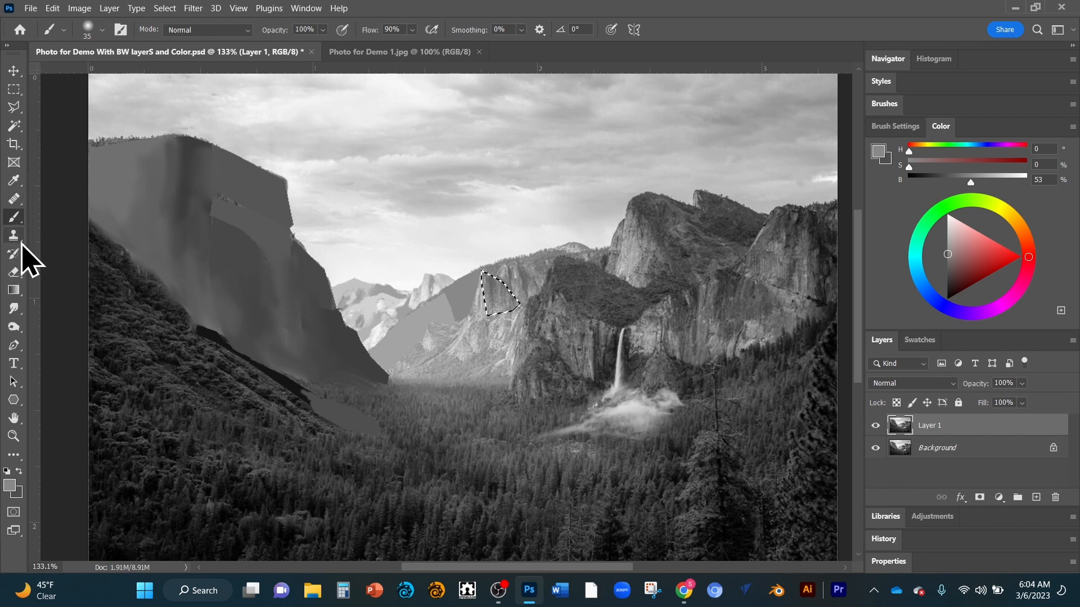
{"action": "mouse_move", "coordinate": [449, 226]}
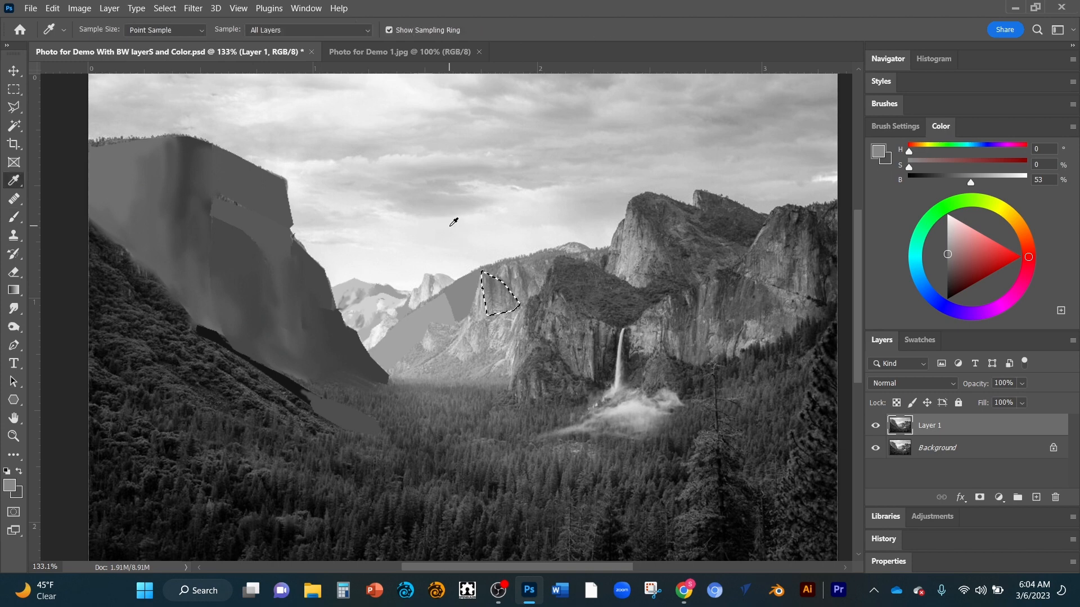
{"action": "left_click", "coordinate": [499, 288]}
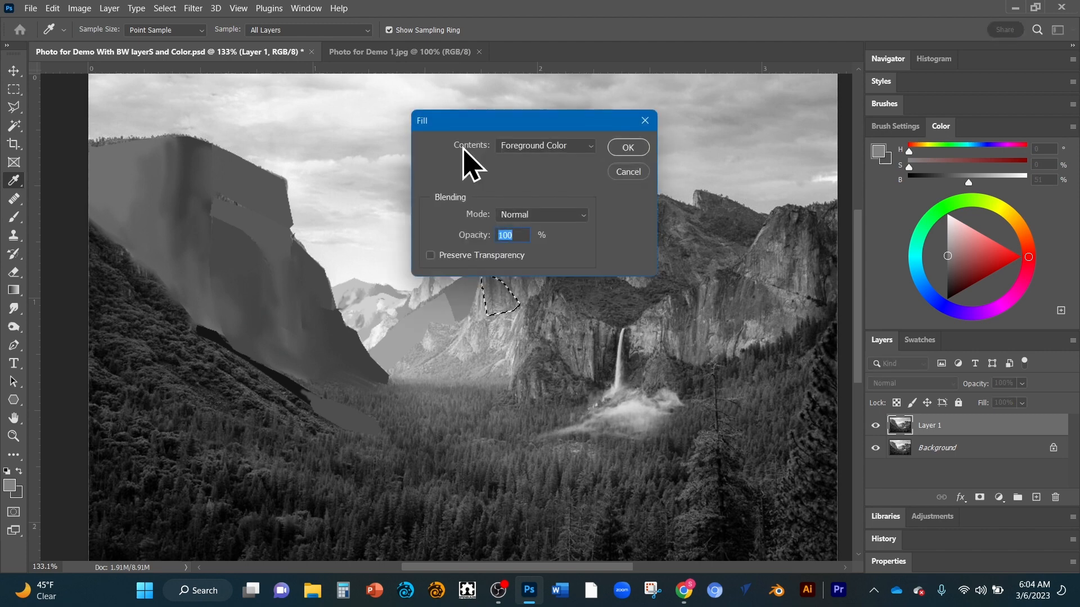
{"action": "left_click", "coordinate": [627, 147]}
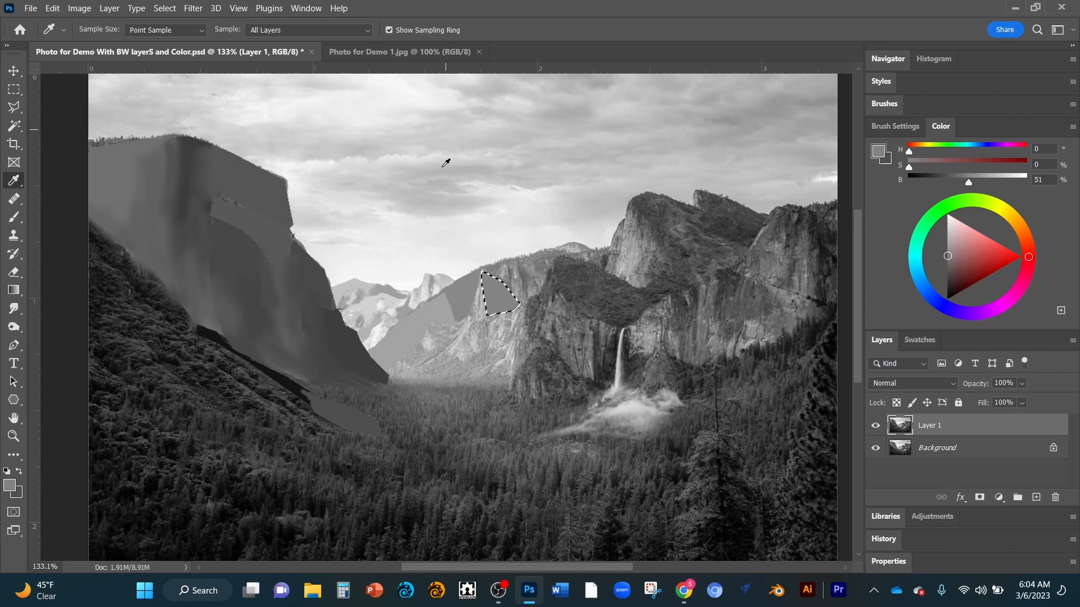
{"action": "mouse_move", "coordinate": [455, 282]}
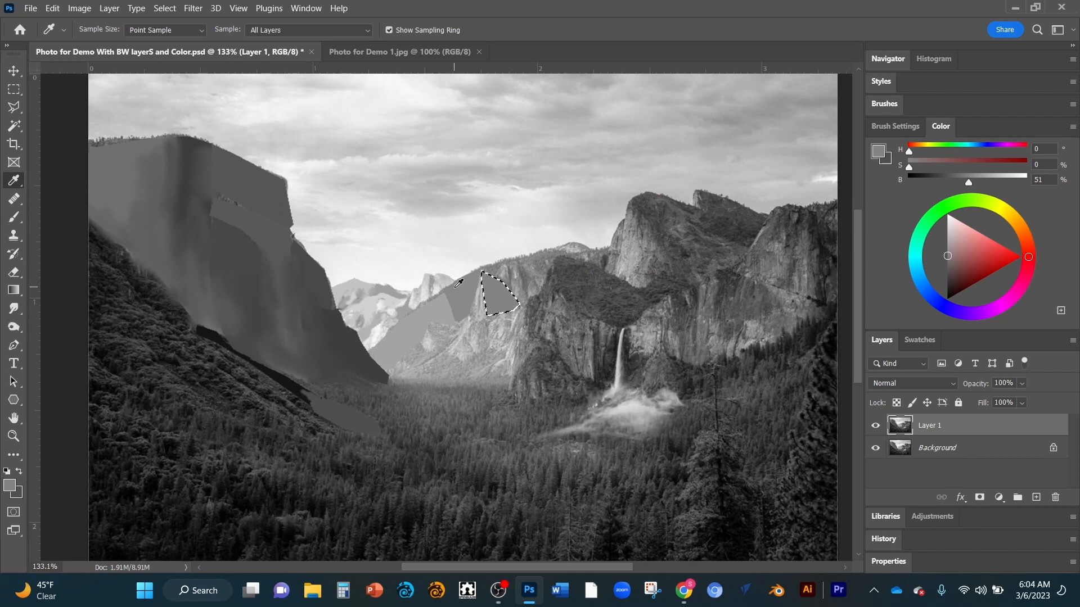
{"action": "mouse_move", "coordinate": [455, 291]}
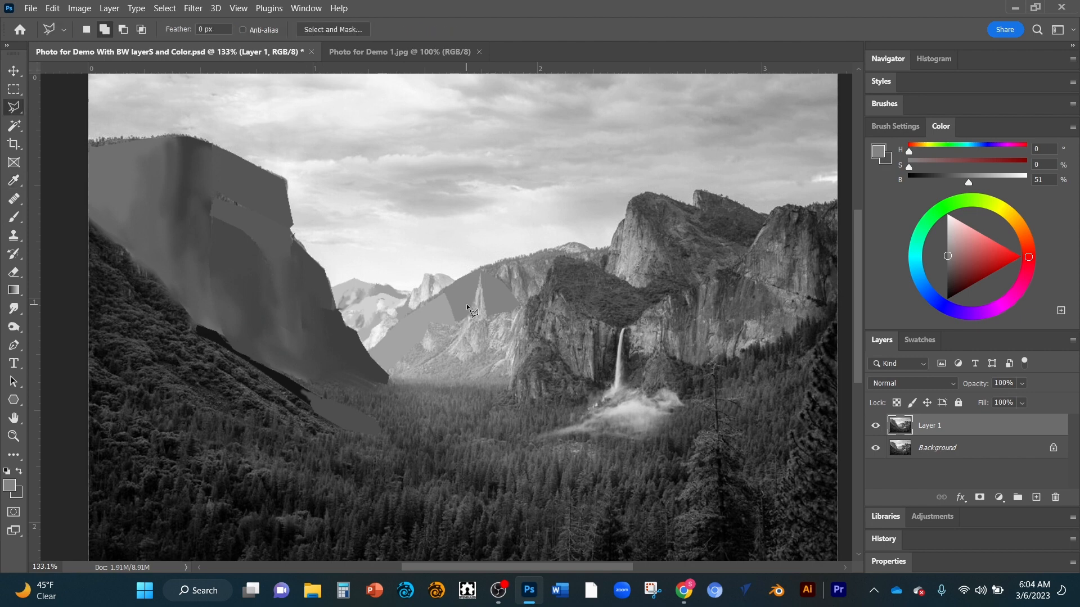
{"action": "mouse_move", "coordinate": [464, 327]}
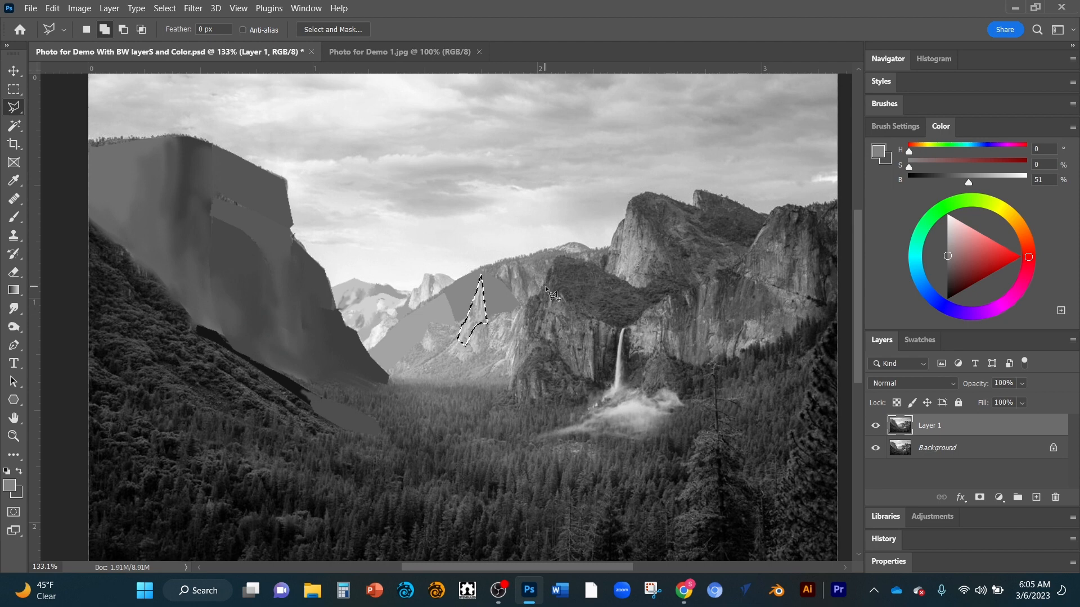
Sample a gray tone from the photo with the Eyedropper for the thin wedge on the middle slope
{"action": "left_click", "coordinate": [13, 180]}
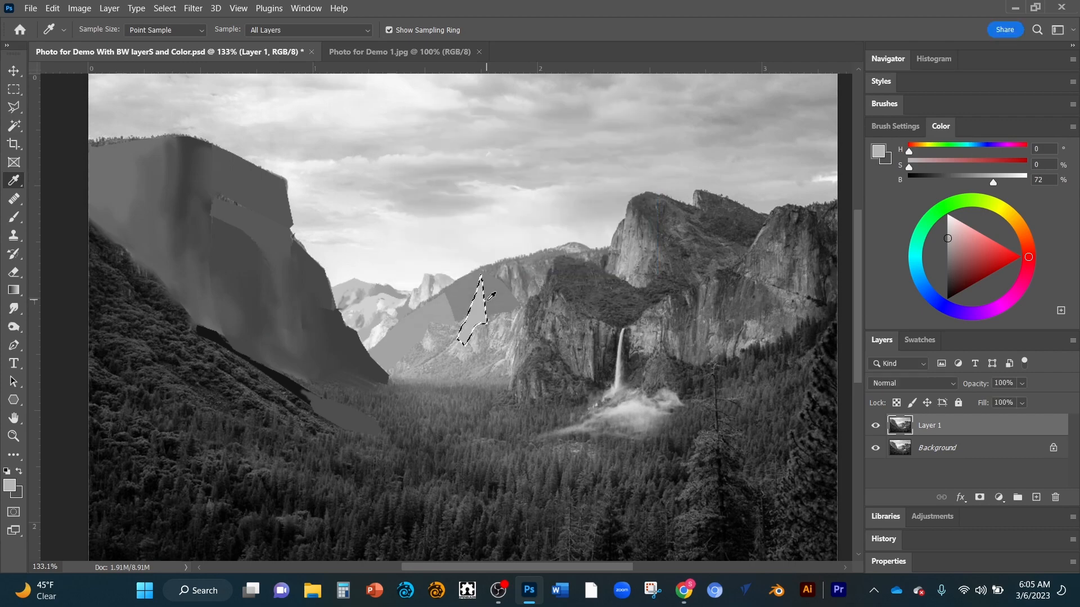
{"action": "mouse_move", "coordinate": [464, 244]}
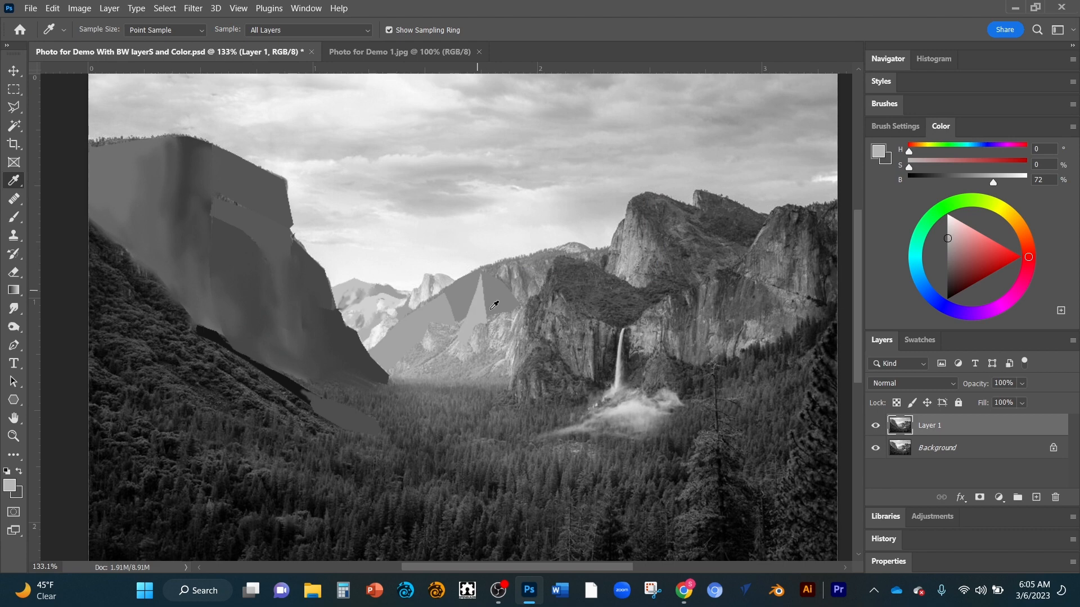
{"action": "mouse_move", "coordinate": [444, 279]}
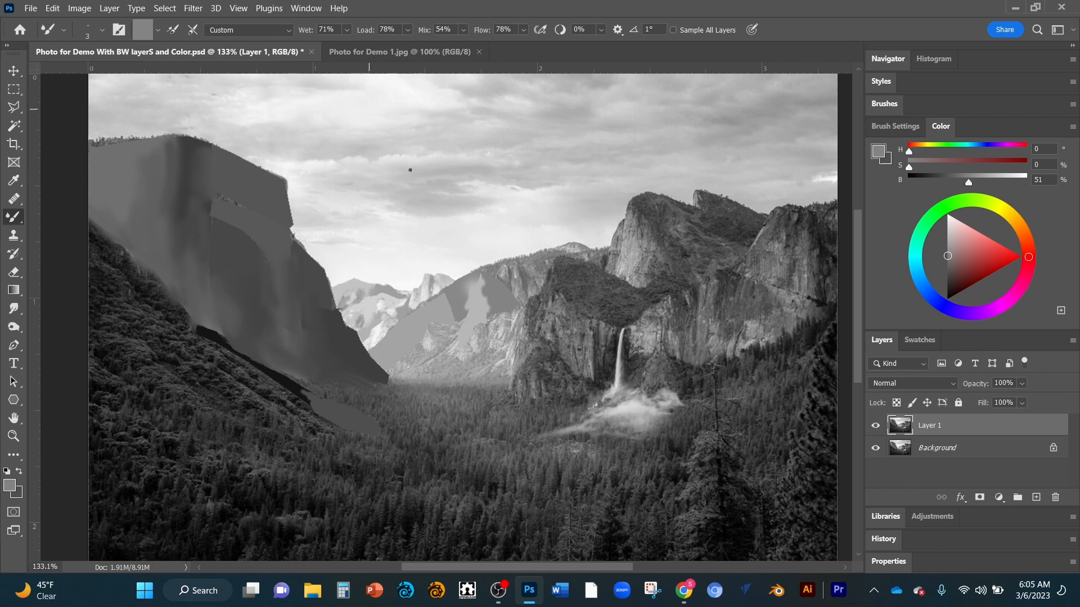
{"action": "mouse_move", "coordinate": [458, 302]}
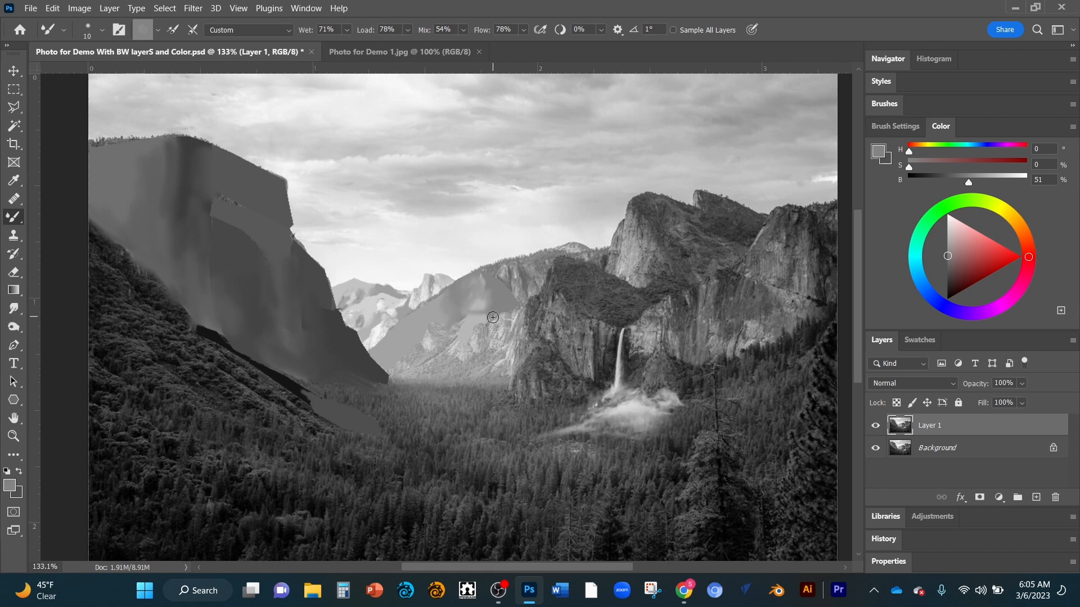
{"action": "mouse_move", "coordinate": [477, 311]}
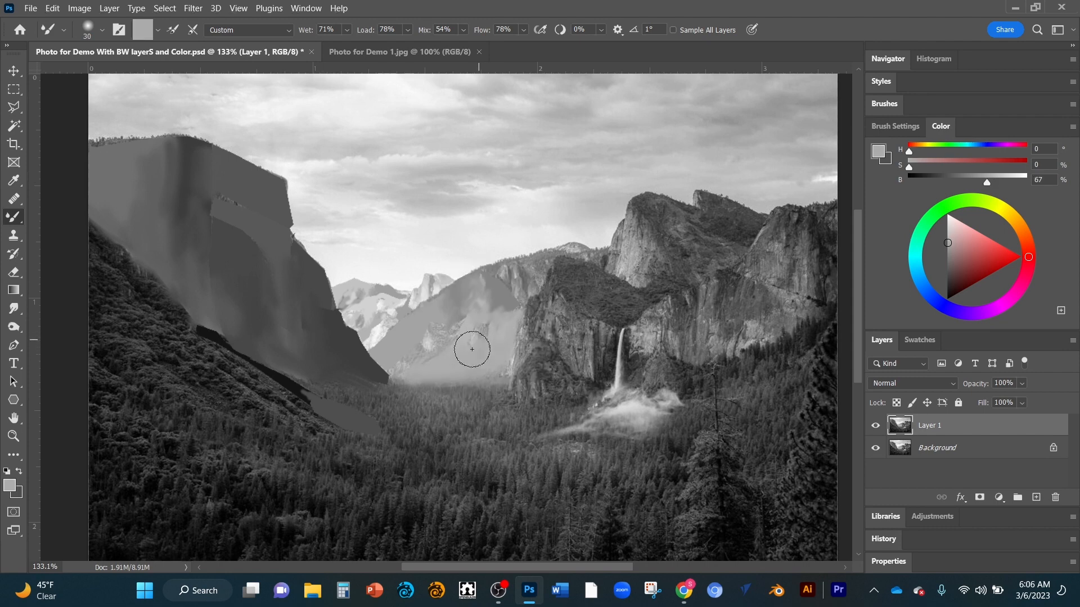
Blend the gray patches on the middle mountain slope with the Mixer Brush at size 10
{"action": "left_click_drag", "start_coordinate": [471, 348], "coordinate": [435, 354]}
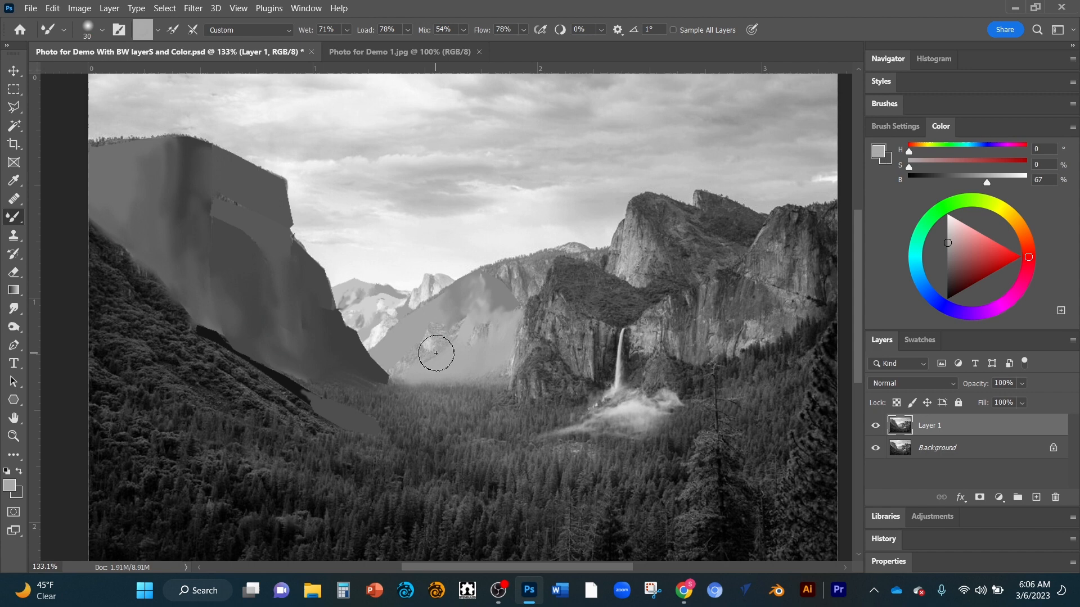
{"action": "type", "text": "10"}
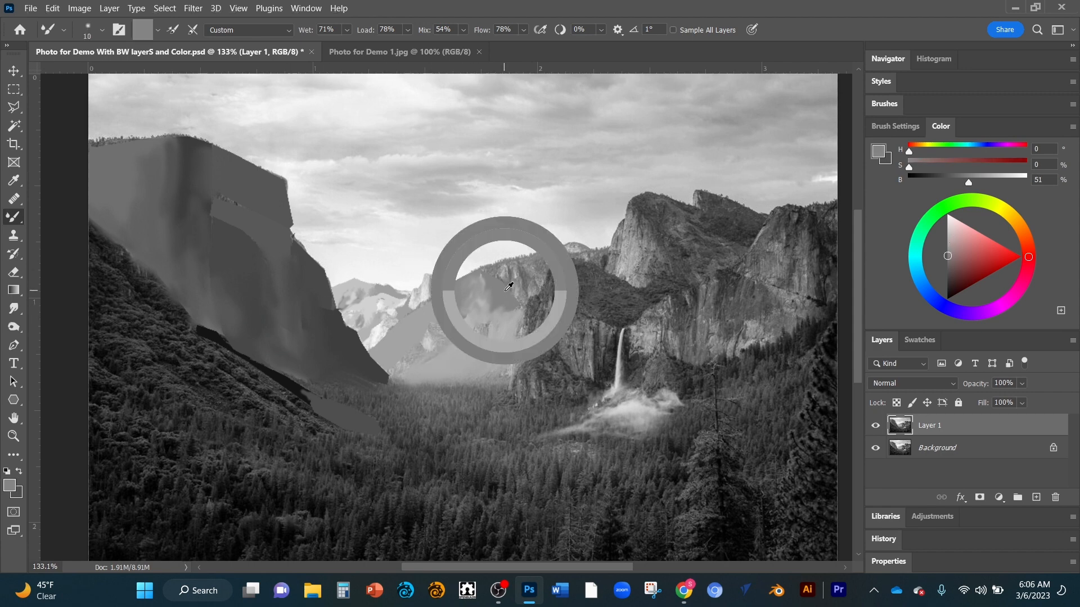
{"action": "mouse_move", "coordinate": [451, 351]}
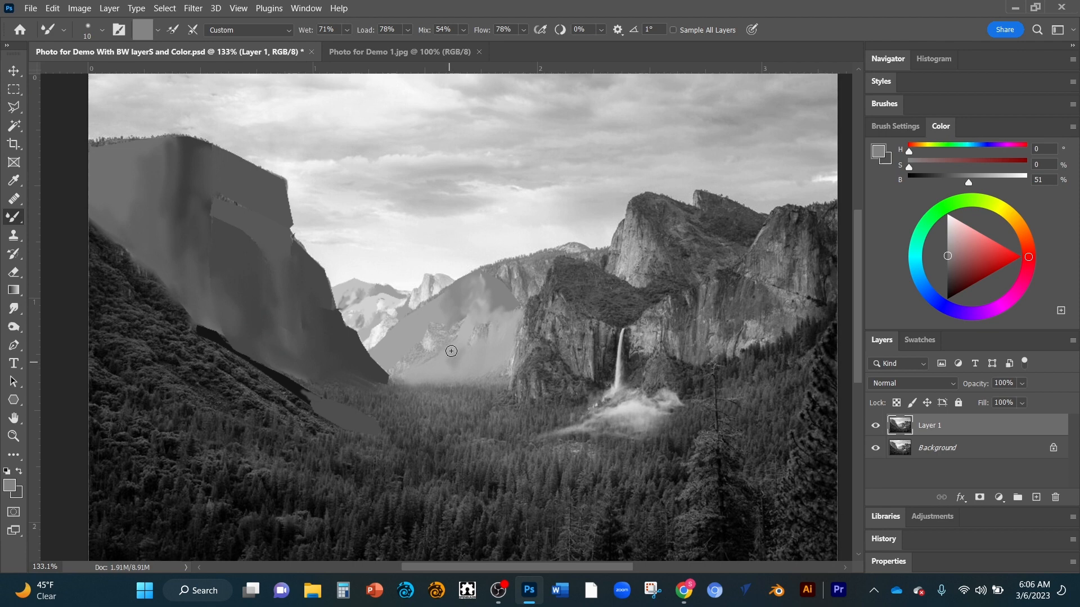
{"action": "mouse_move", "coordinate": [485, 330]}
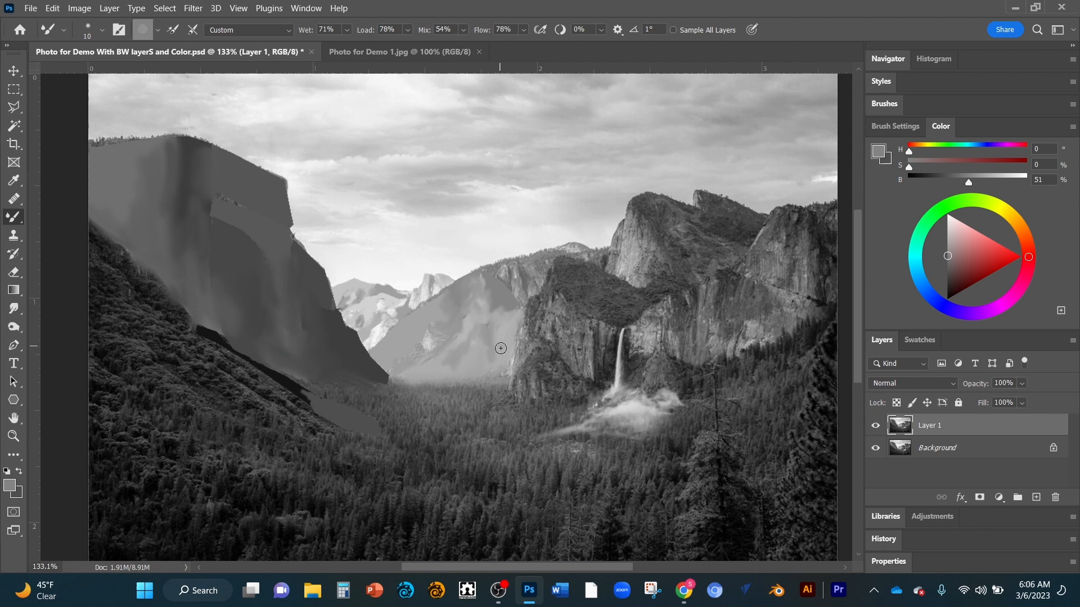
{"action": "mouse_move", "coordinate": [508, 358]}
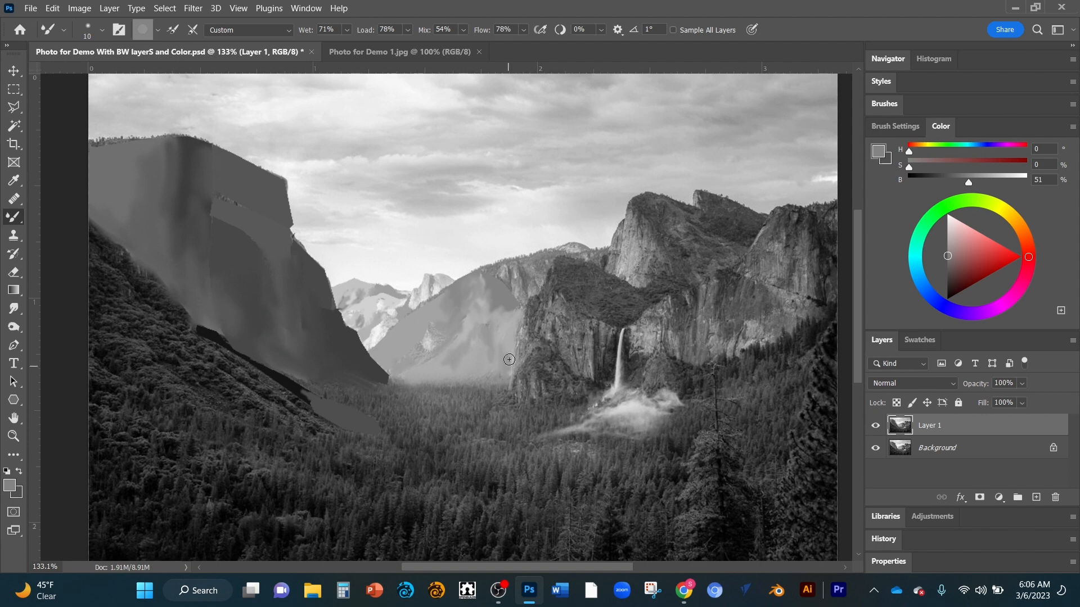
{"action": "mouse_move", "coordinate": [514, 274]}
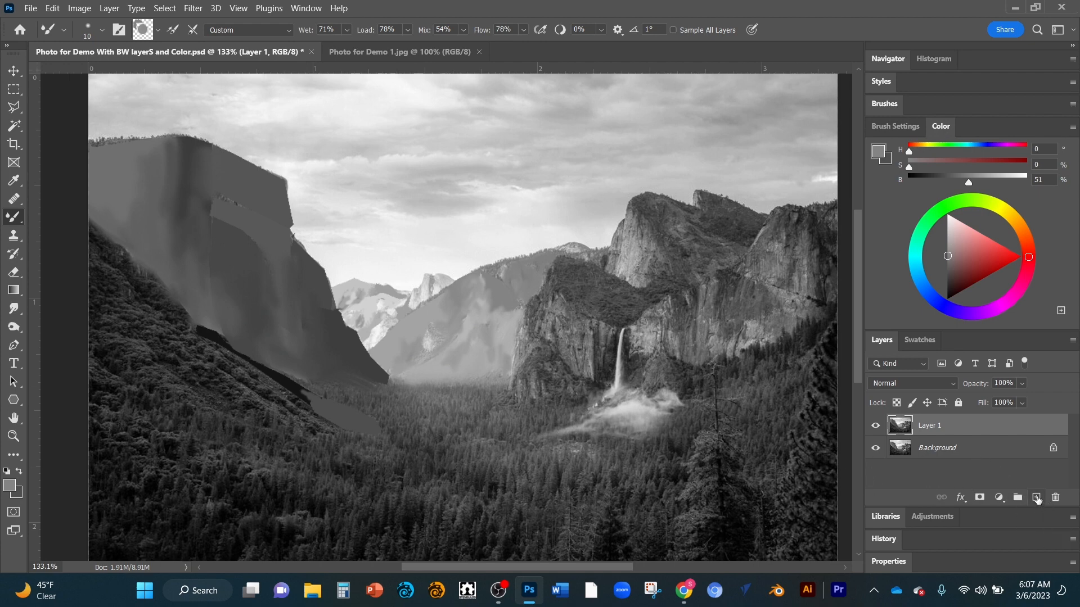
{"action": "mouse_move", "coordinate": [1036, 497]}
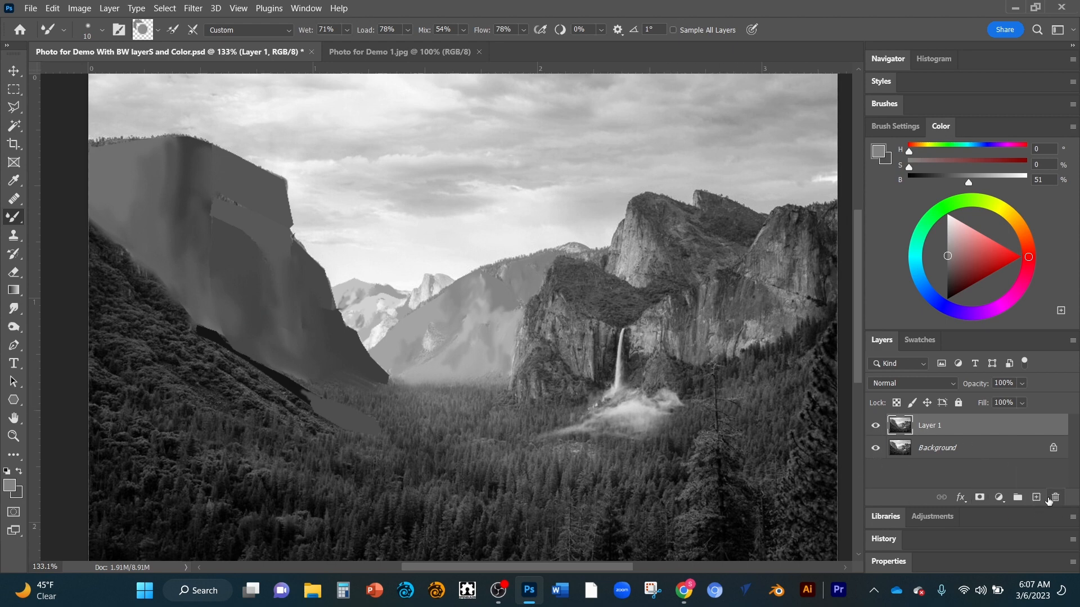
Add a new empty Layer 2 above the painted Layer 1
{"action": "left_click", "coordinate": [1035, 497]}
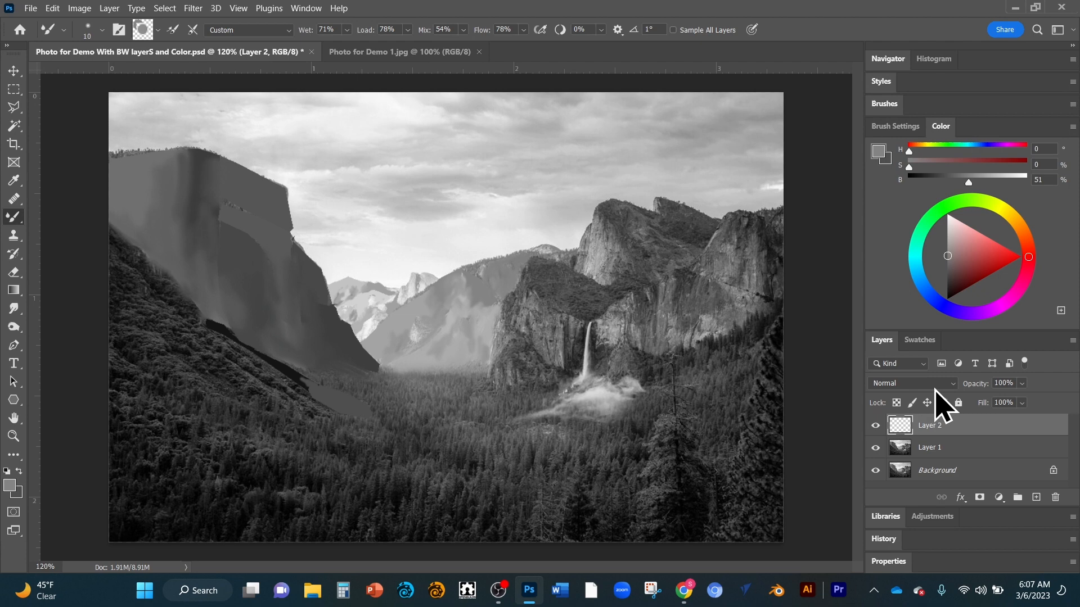
Set Layer 2's blend mode to Color and switch to the original colour photo
{"action": "left_click", "coordinate": [910, 383]}
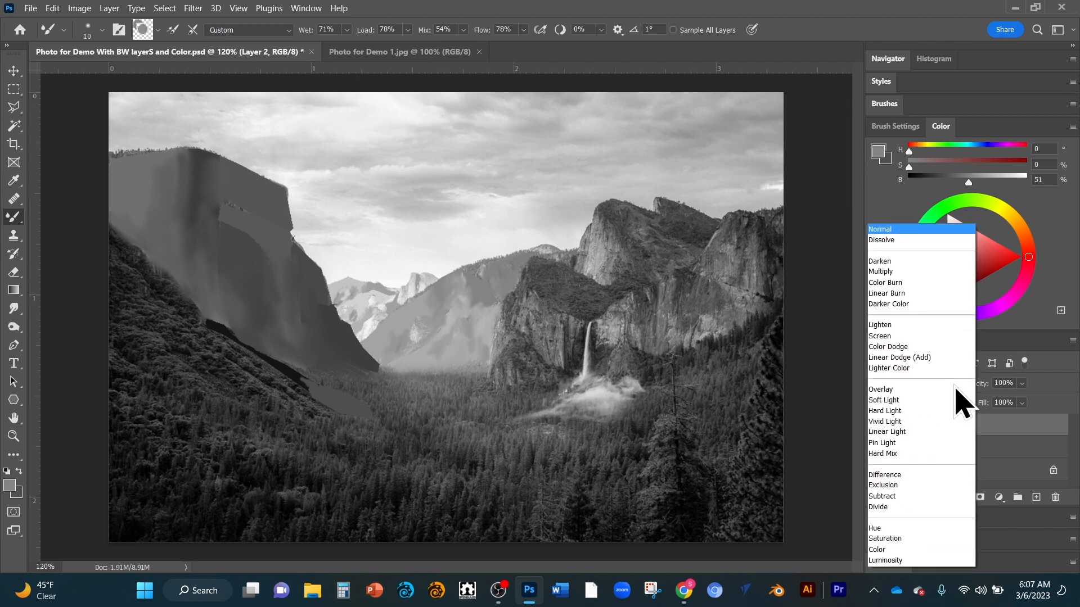
{"action": "mouse_move", "coordinate": [889, 550]}
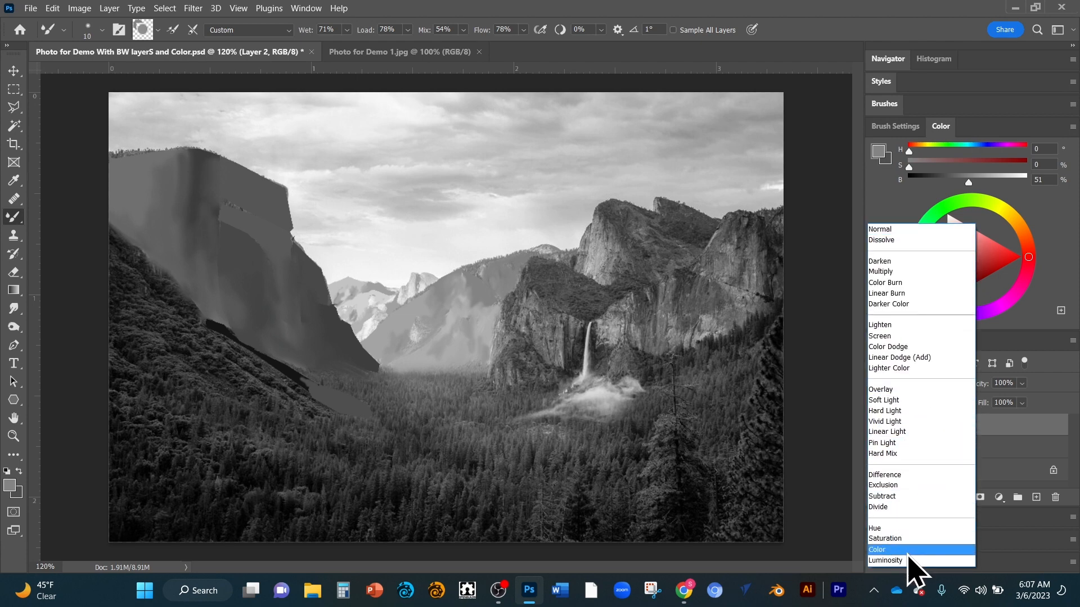
{"action": "left_click", "coordinate": [878, 550]}
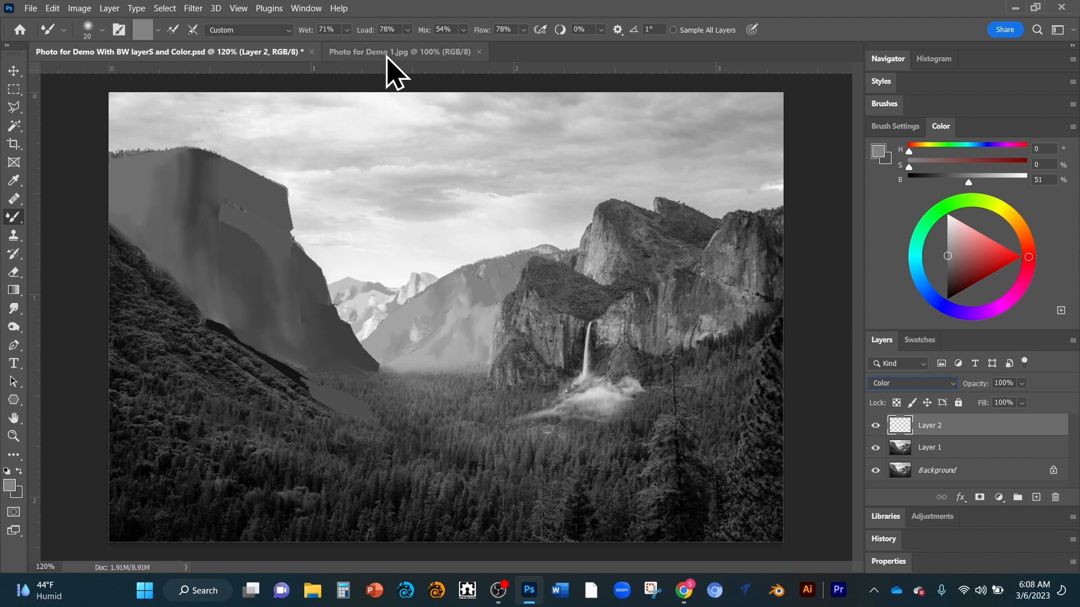
{"action": "left_click", "coordinate": [399, 51]}
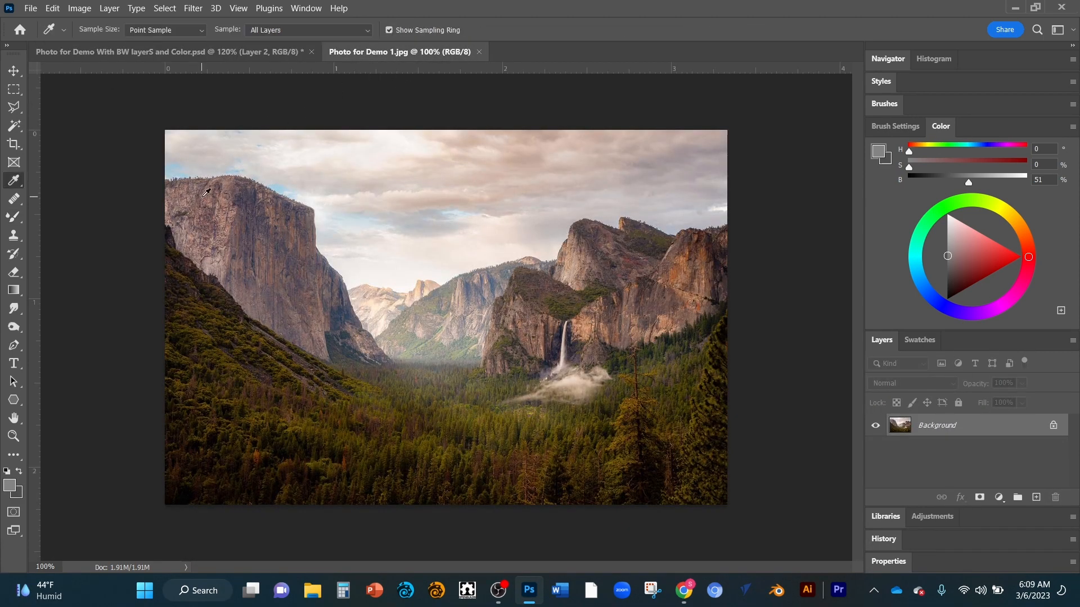
{"action": "mouse_move", "coordinate": [205, 198]}
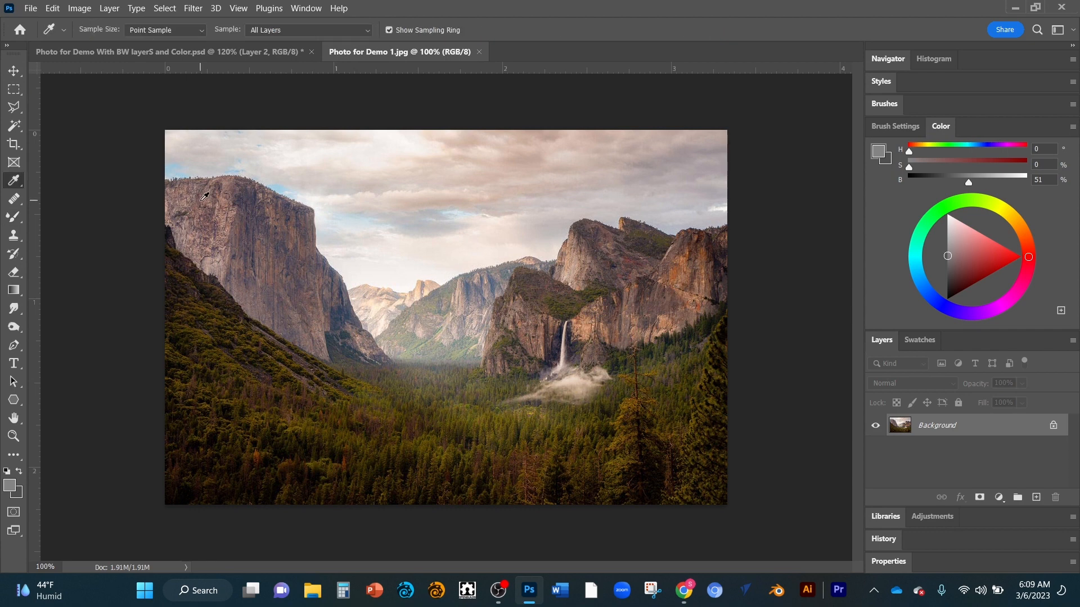
Sample the warm reddish-brown rock colour of the cliff and return to the working photo
{"action": "left_click", "coordinate": [196, 200]}
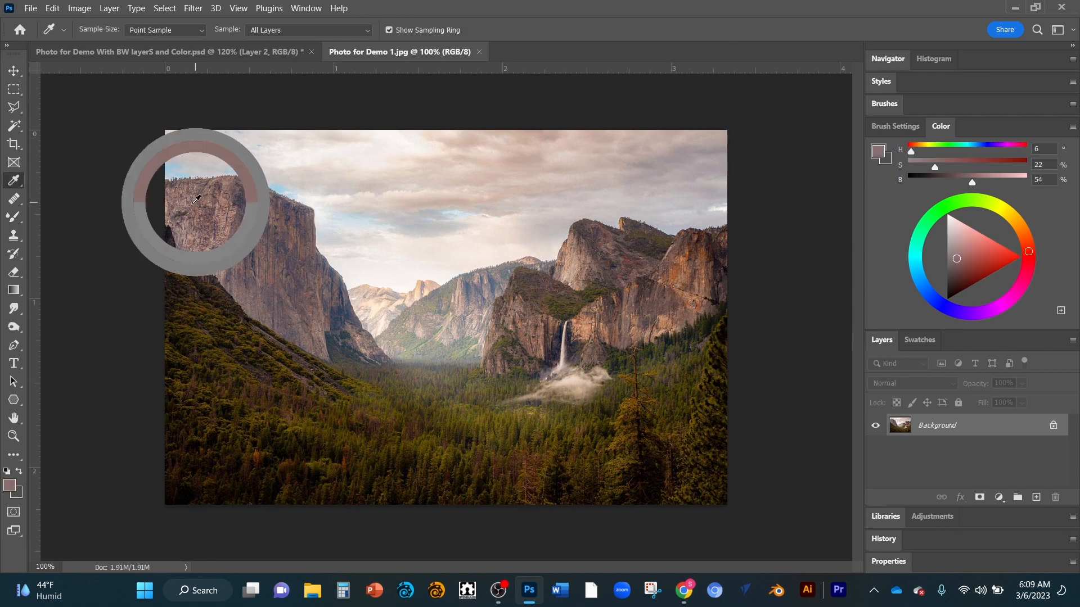
{"action": "left_click", "coordinate": [195, 200]}
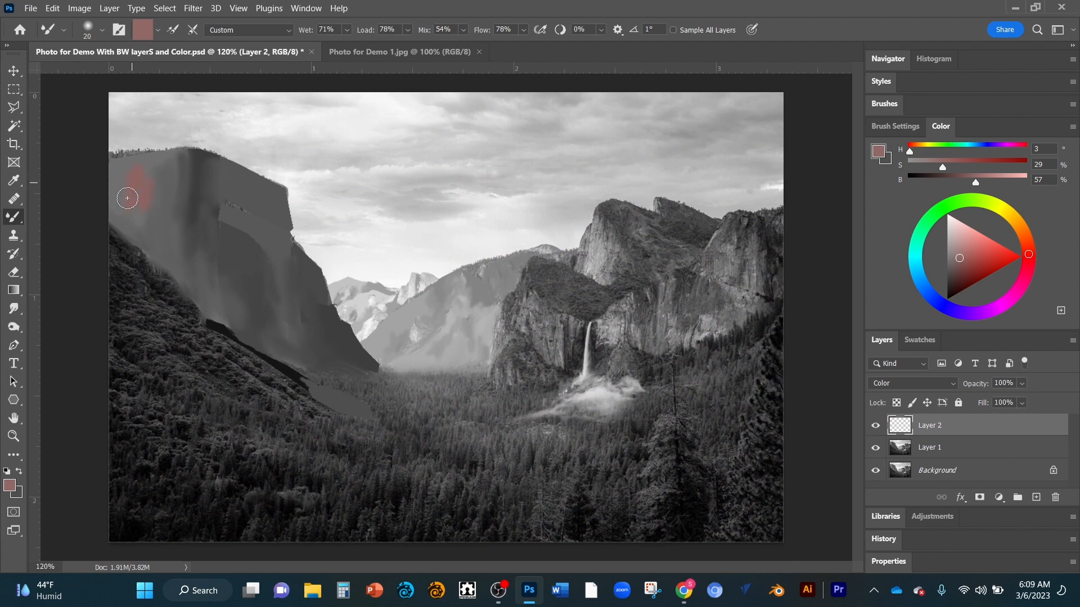
Dab the reddish tint on the upper left cliff, switch to the plain Brush, and paint more
{"action": "left_click_drag", "start_coordinate": [128, 198], "coordinate": [137, 203]}
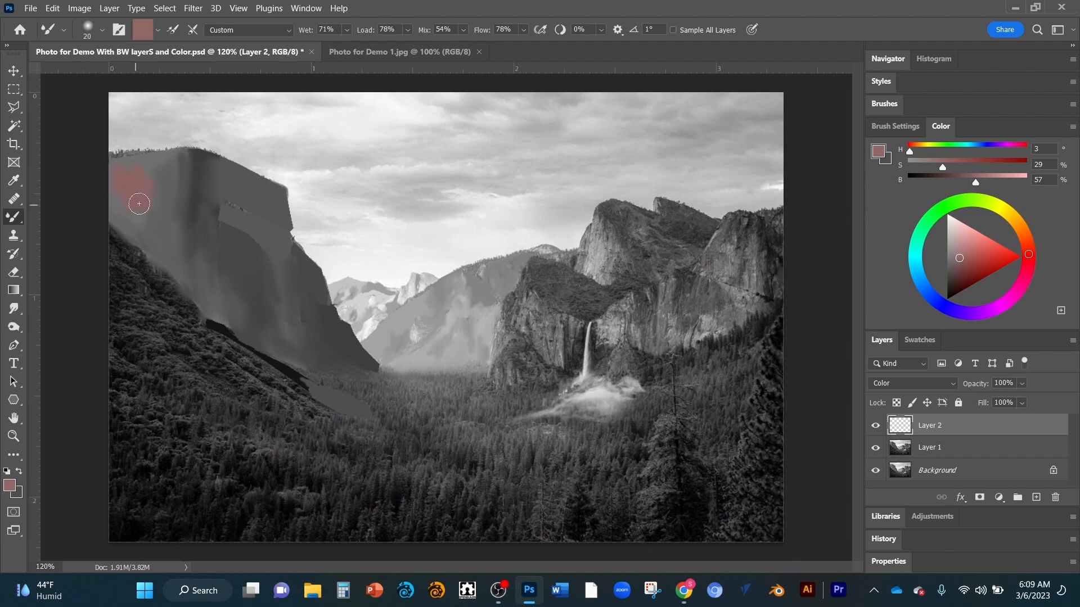
{"action": "left_click", "coordinate": [13, 217]}
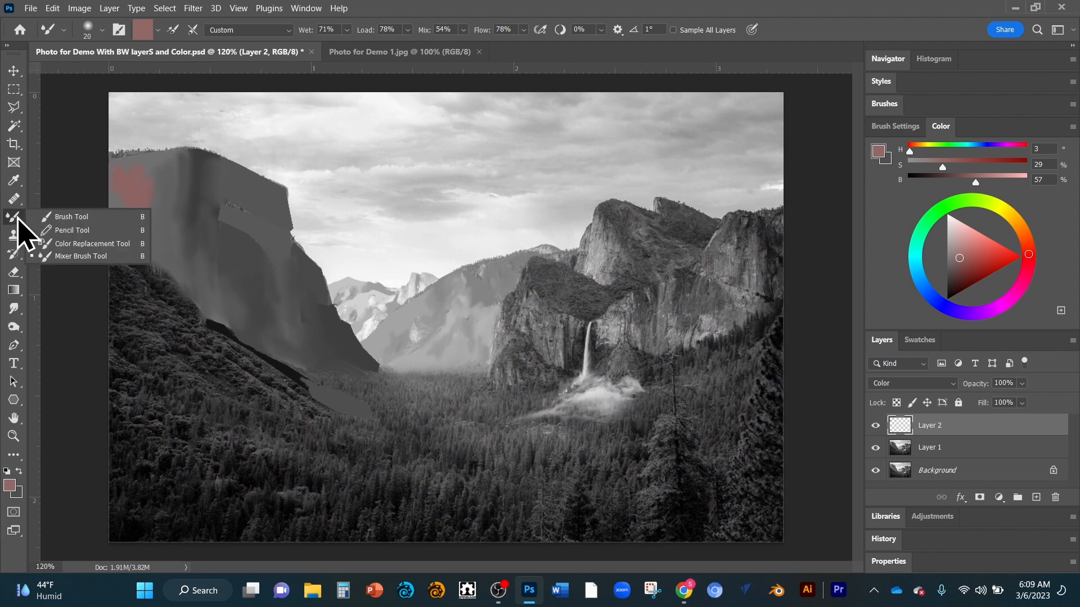
{"action": "left_click", "coordinate": [71, 217]}
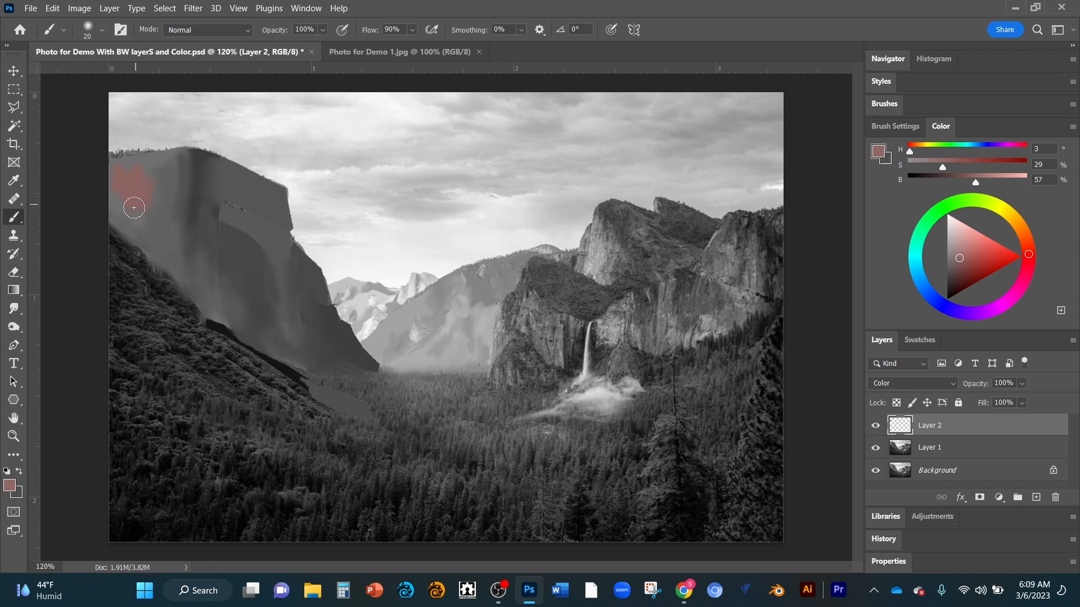
{"action": "left_click_drag", "start_coordinate": [134, 208], "coordinate": [152, 199]}
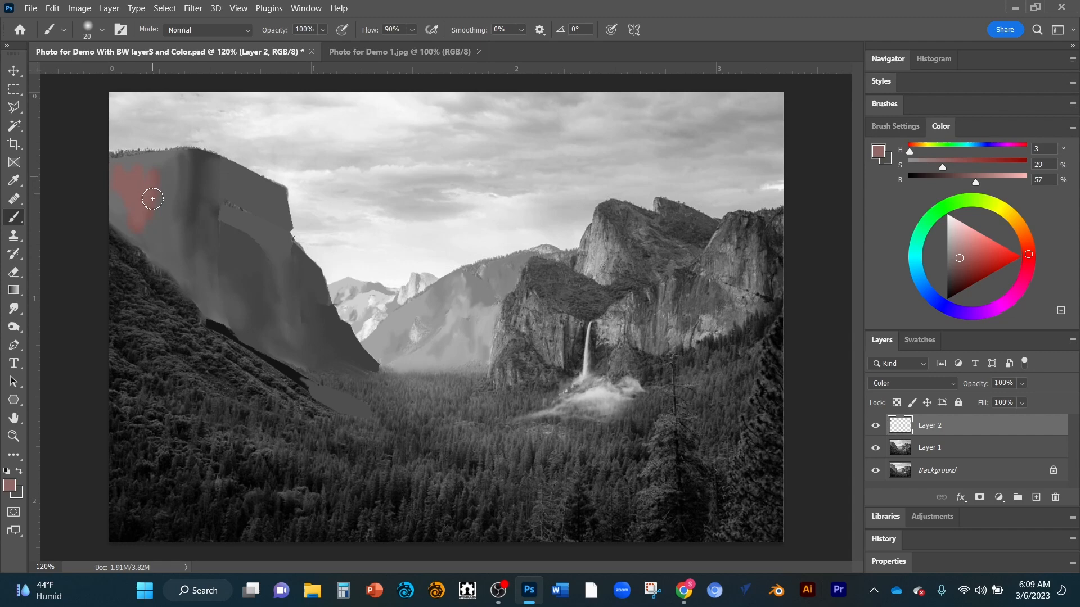
{"action": "mouse_move", "coordinate": [361, 68]}
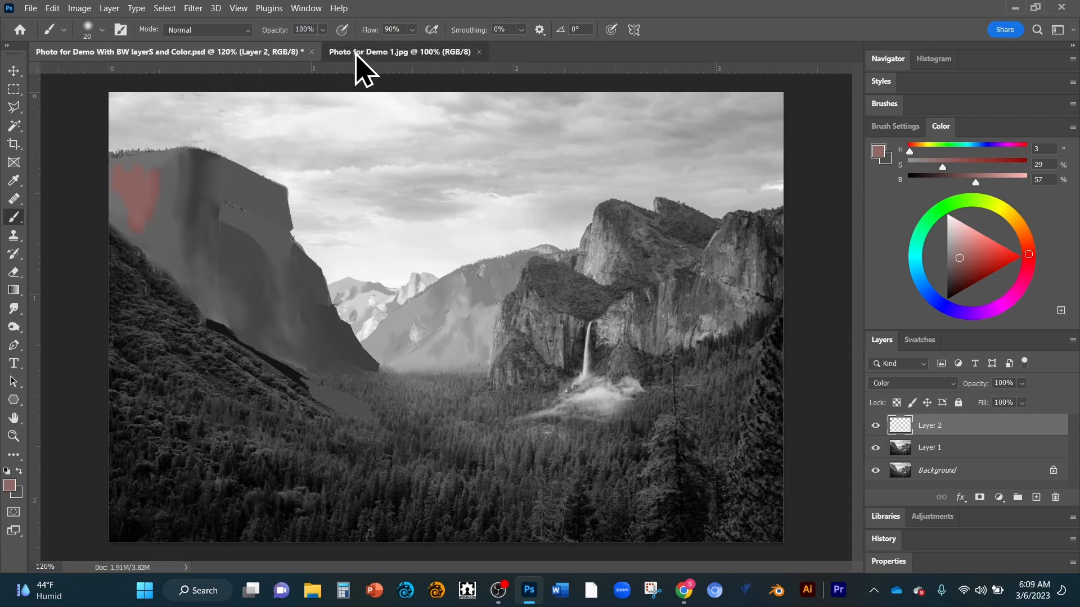
Resample a rock colour from the reference photo and paint it down the left cliff edge
{"action": "left_click", "coordinate": [400, 52]}
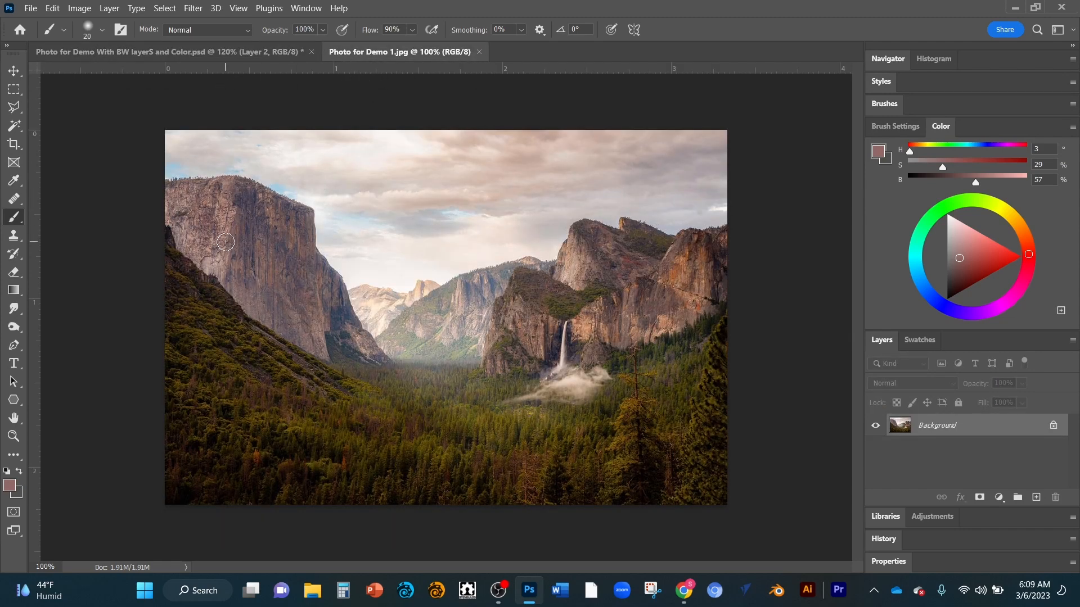
{"action": "left_click", "coordinate": [12, 180]}
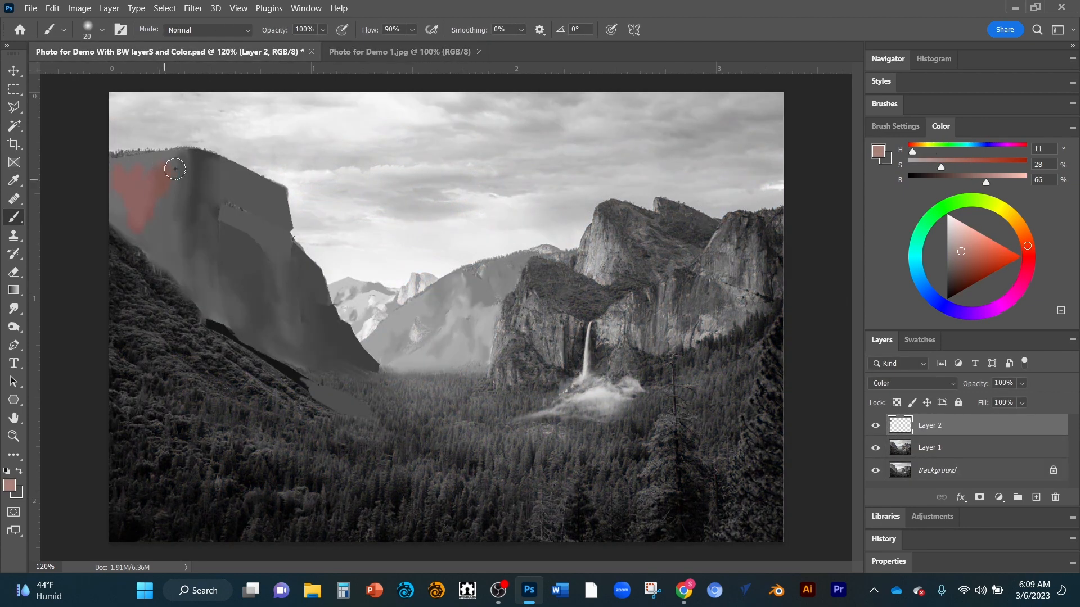
{"action": "left_click_drag", "start_coordinate": [176, 169], "coordinate": [161, 238]}
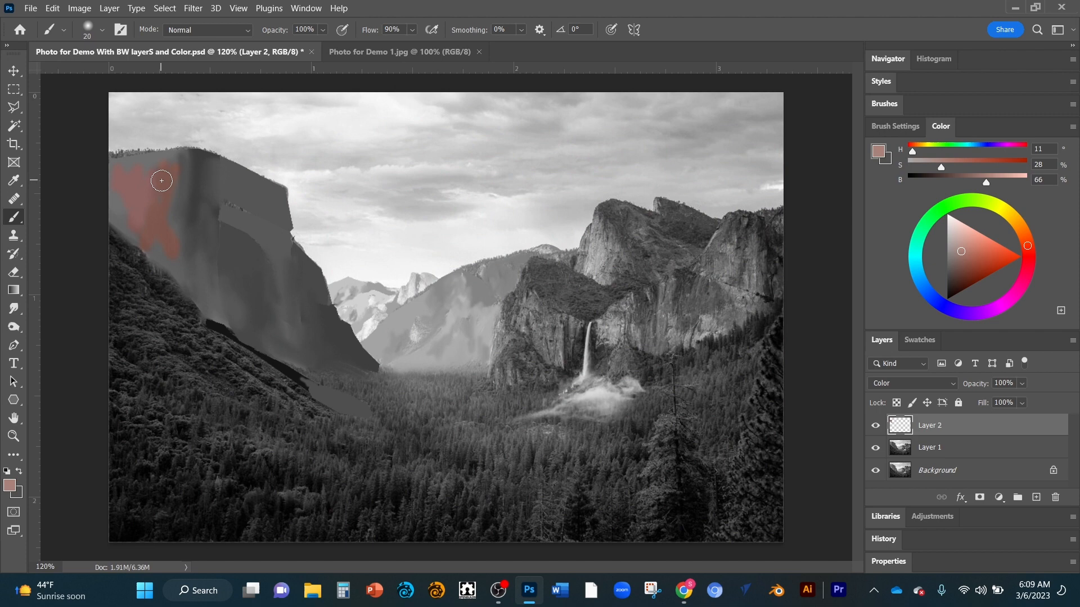
{"action": "left_click", "coordinate": [399, 52]}
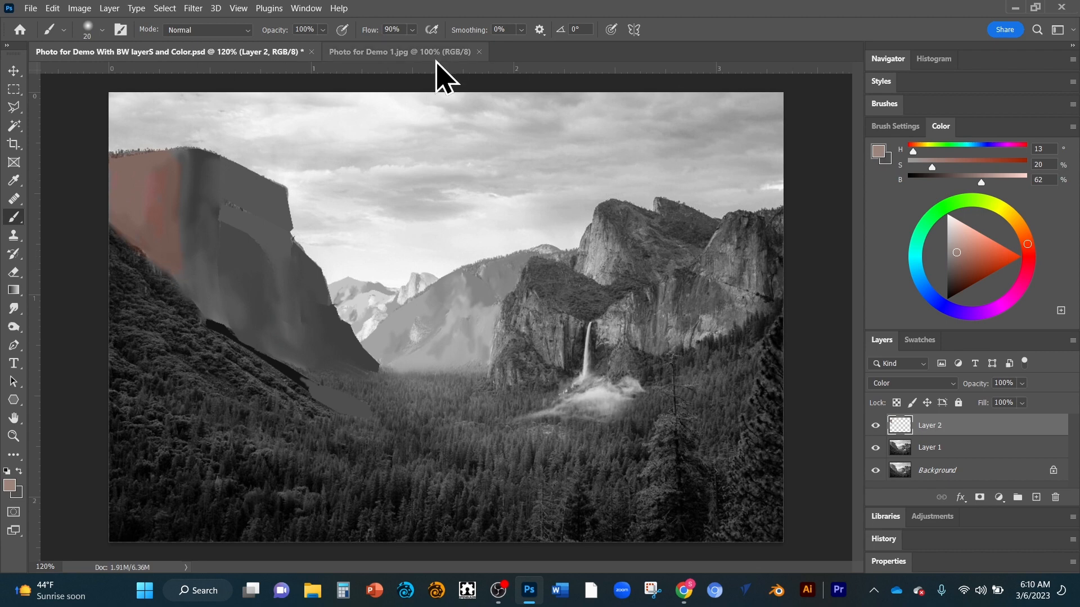
Brush a purplish tone near the left cliff's top, then sample a darker rock colour from the photo
{"action": "left_click", "coordinate": [399, 52]}
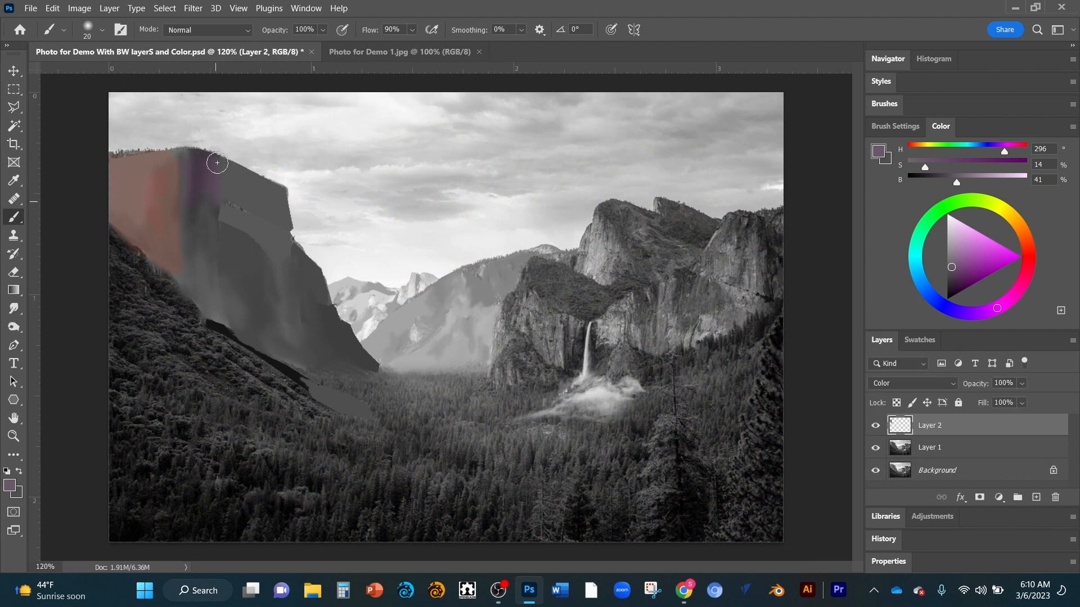
{"action": "left_click_drag", "start_coordinate": [216, 163], "coordinate": [207, 224]}
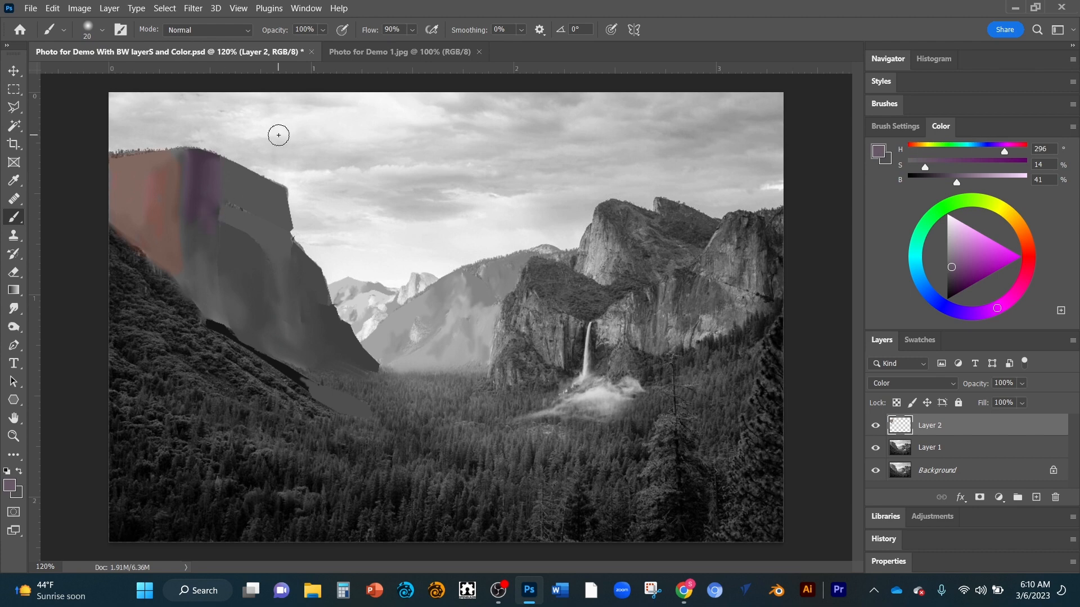
{"action": "left_click", "coordinate": [398, 51]}
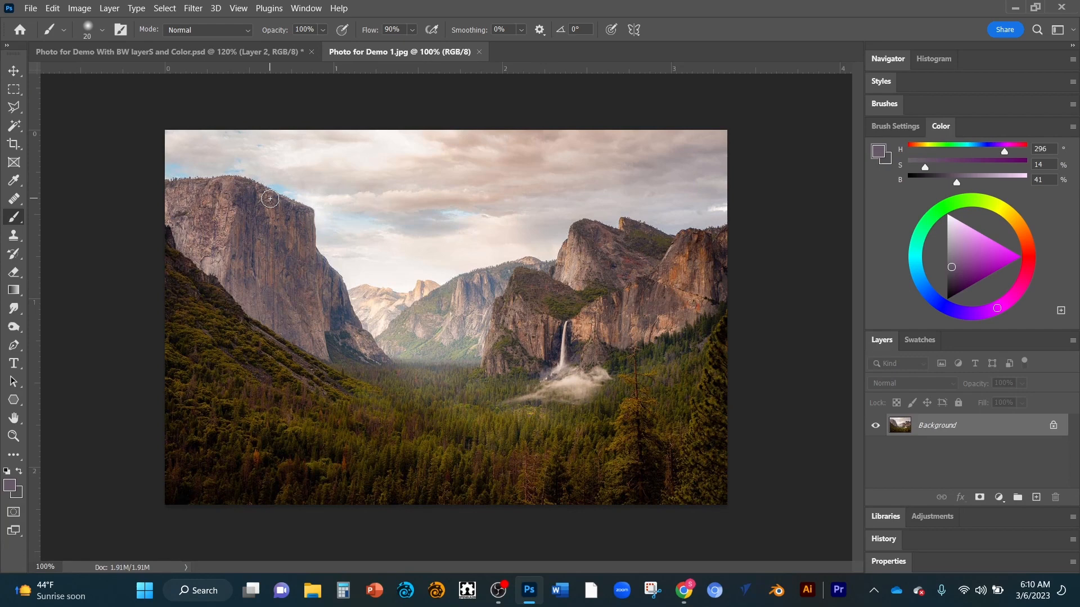
{"action": "left_click", "coordinate": [12, 180]}
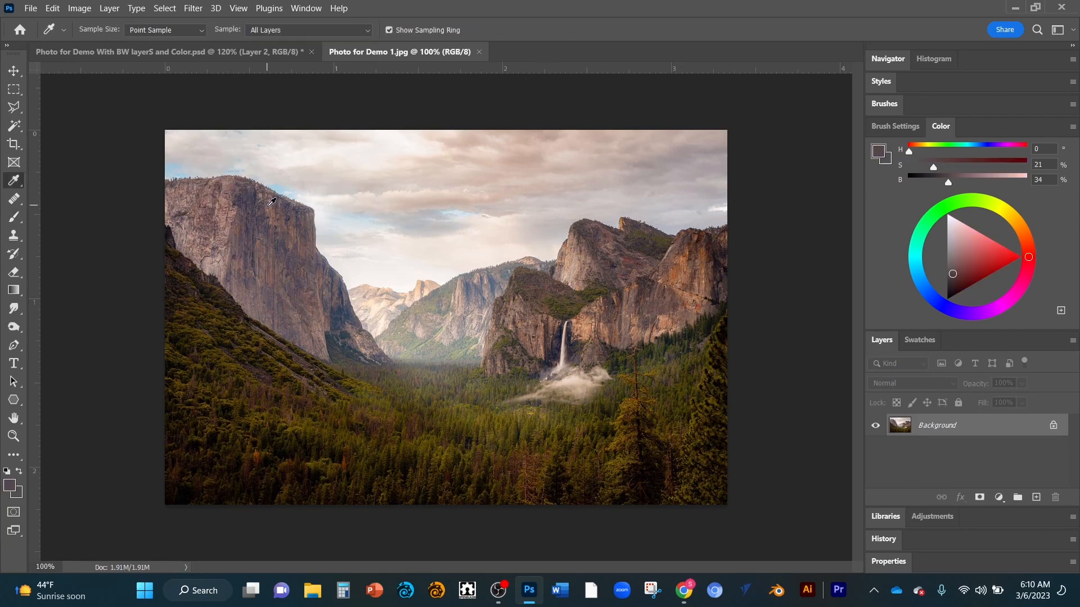
{"action": "mouse_move", "coordinate": [239, 243]}
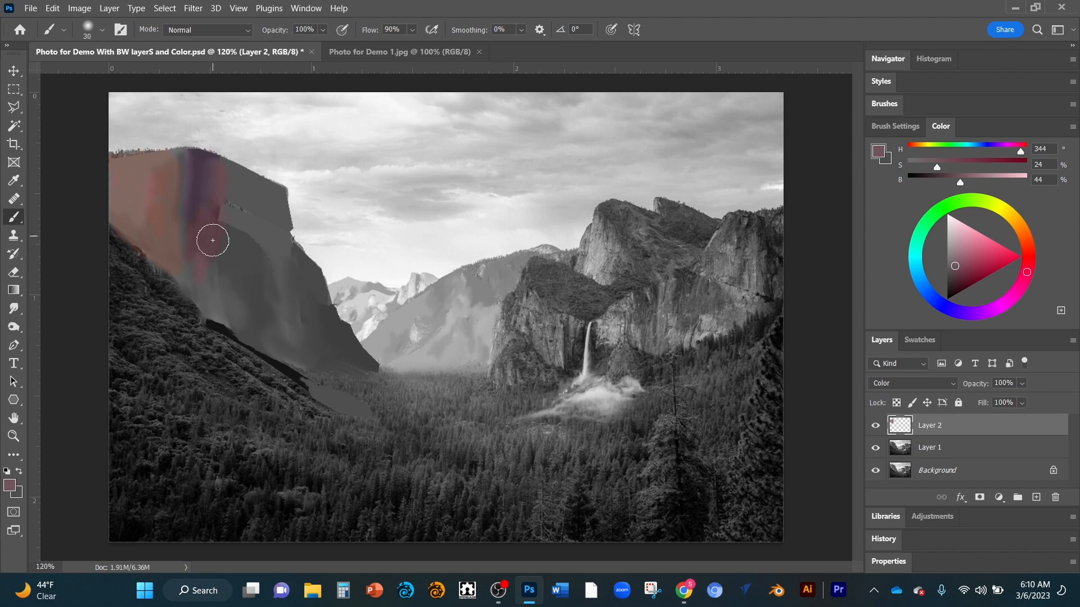
Brush a pinkish streak up the left cliff toward its top on Layer 2
{"action": "left_click_drag", "start_coordinate": [212, 241], "coordinate": [226, 207]}
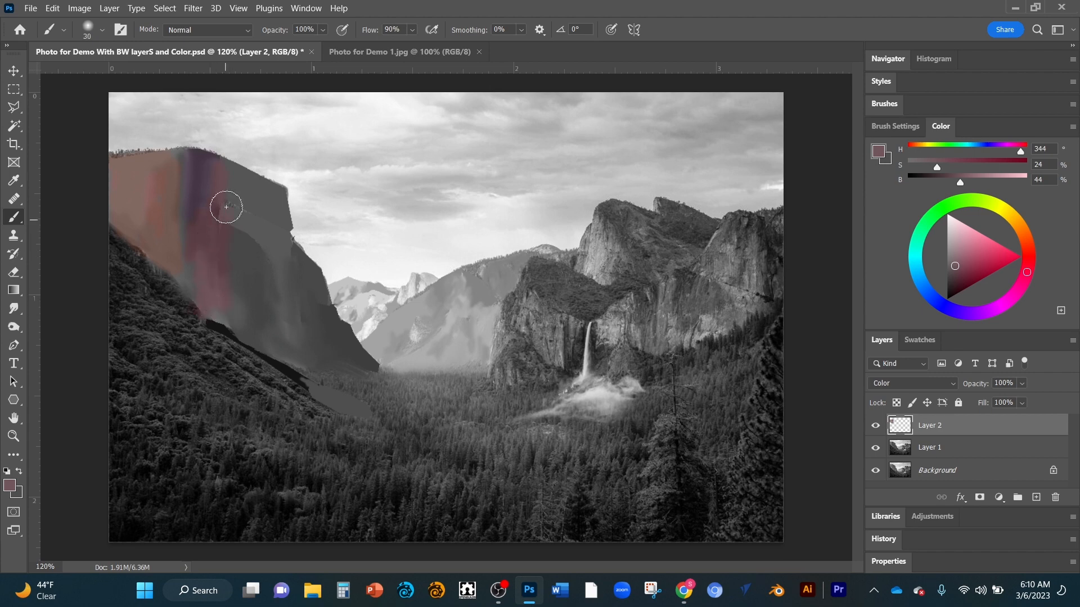
{"action": "left_click_drag", "start_coordinate": [226, 207], "coordinate": [217, 184]}
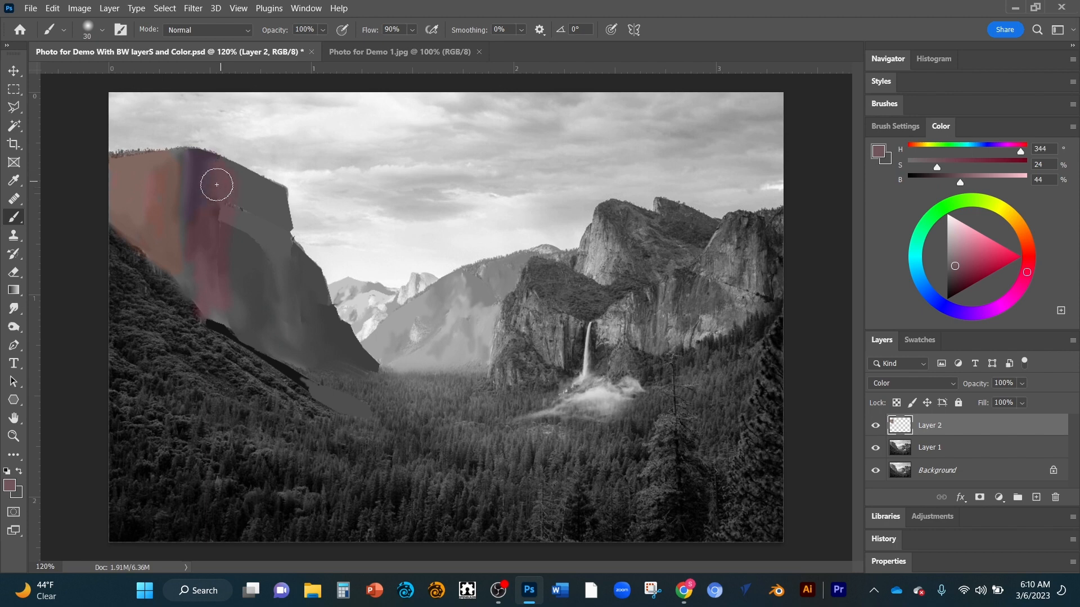
{"action": "mouse_move", "coordinate": [246, 205]}
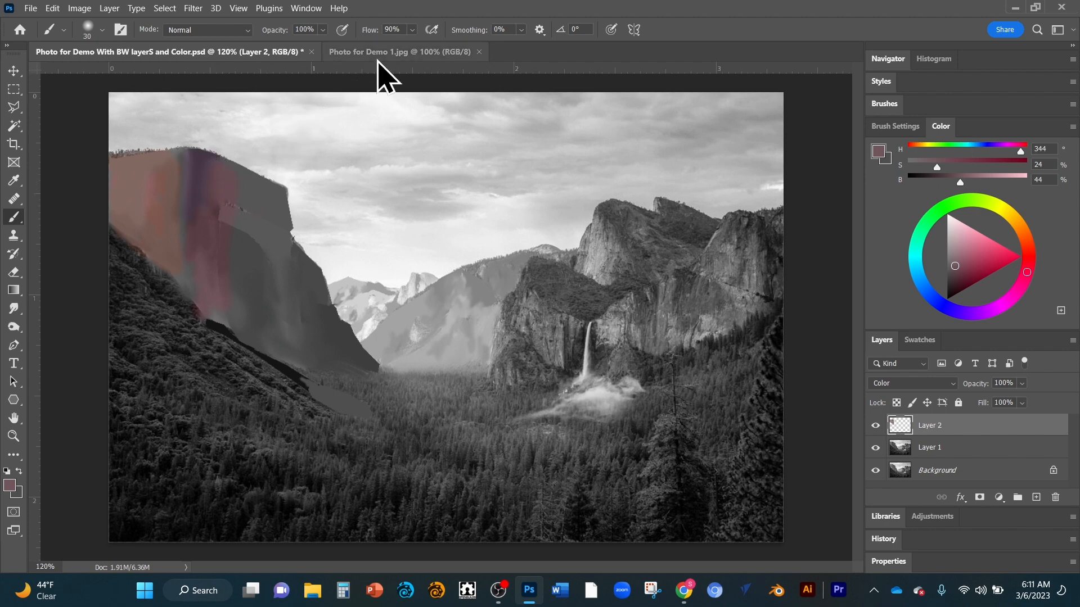
Sample a warm brown cliff tone from the colour photo and brush it across the cliff's right part
{"action": "left_click", "coordinate": [401, 51]}
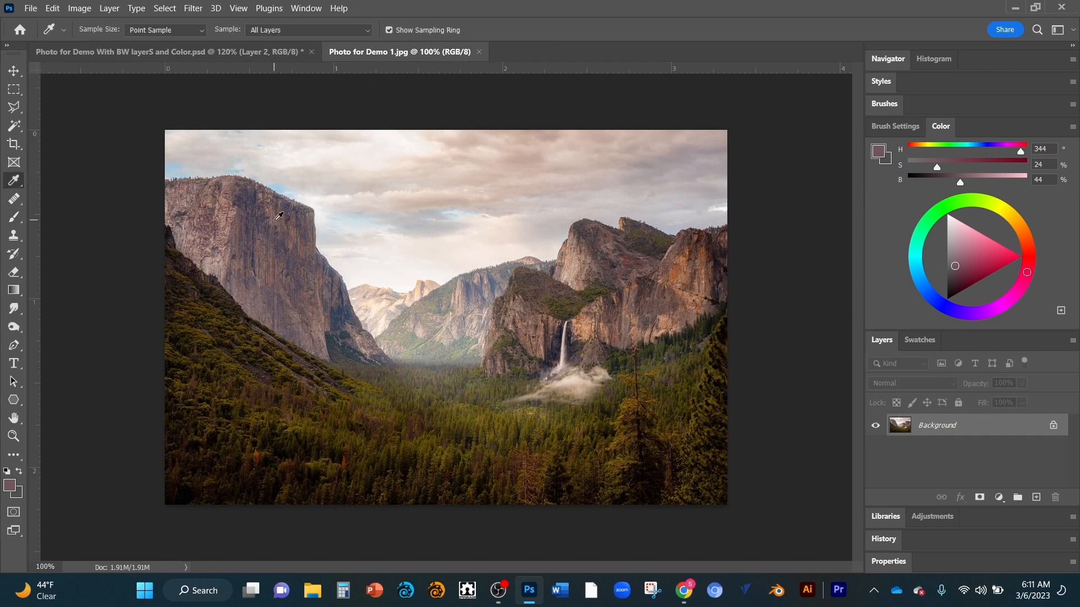
{"action": "left_click", "coordinate": [272, 226]}
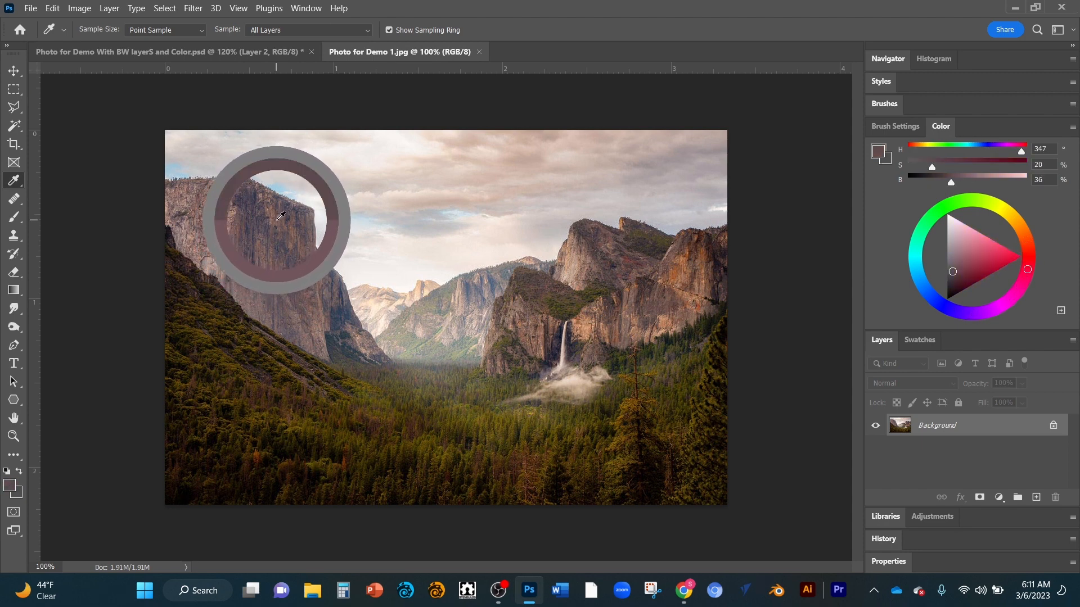
{"action": "left_click", "coordinate": [279, 217]}
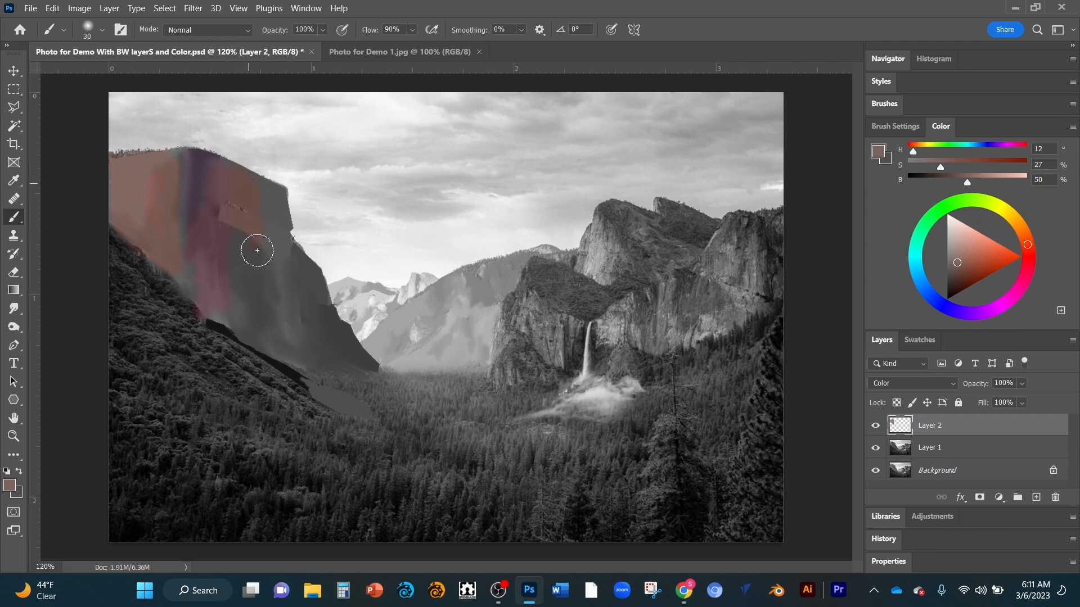
{"action": "left_click_drag", "start_coordinate": [256, 250], "coordinate": [271, 284]}
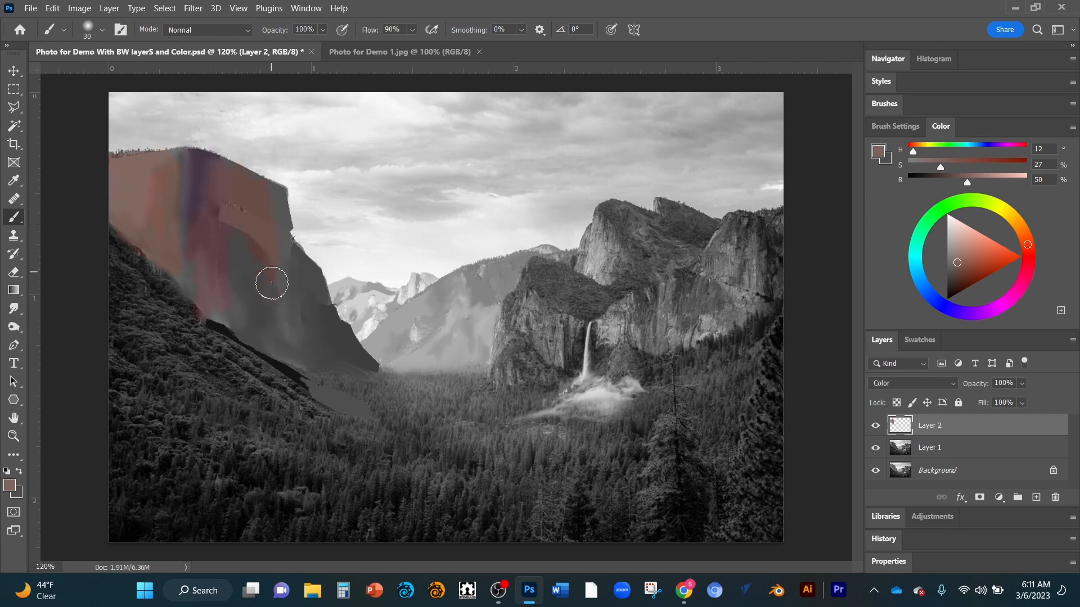